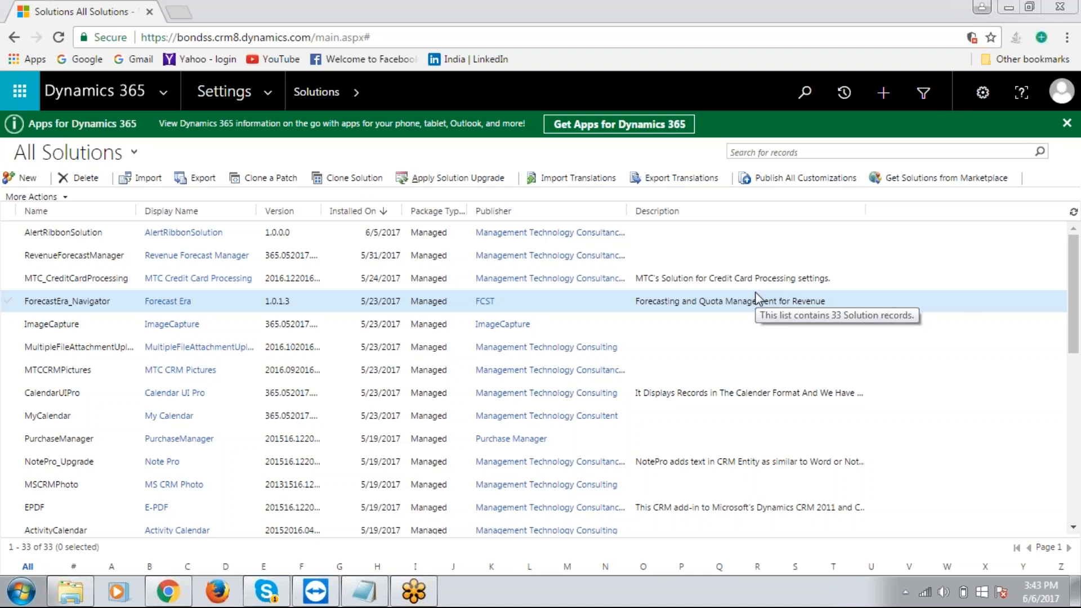
mouse_move(640, 217)
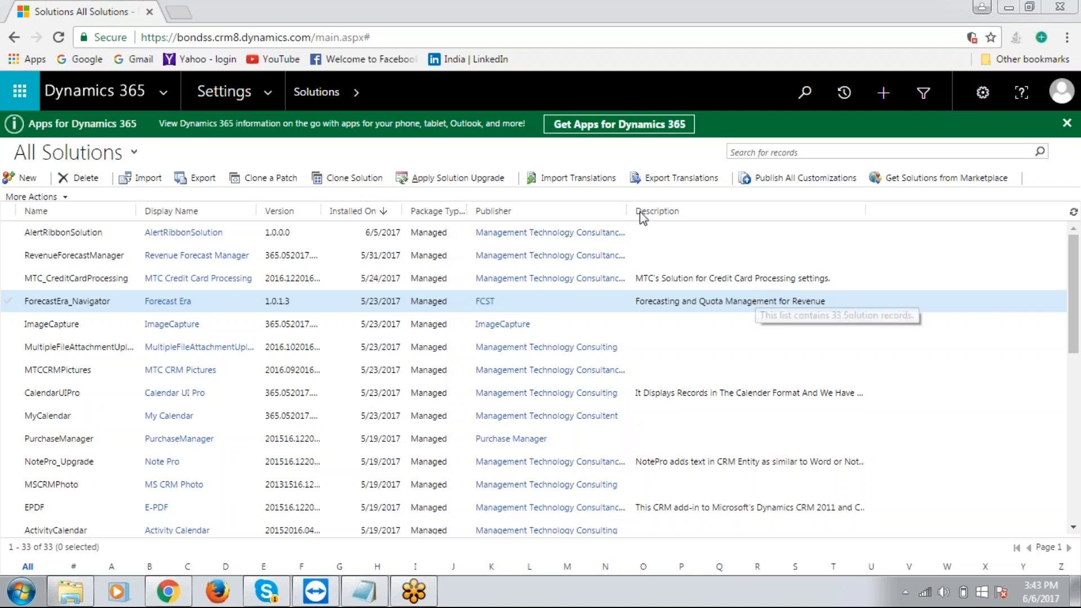
mouse_move(439, 145)
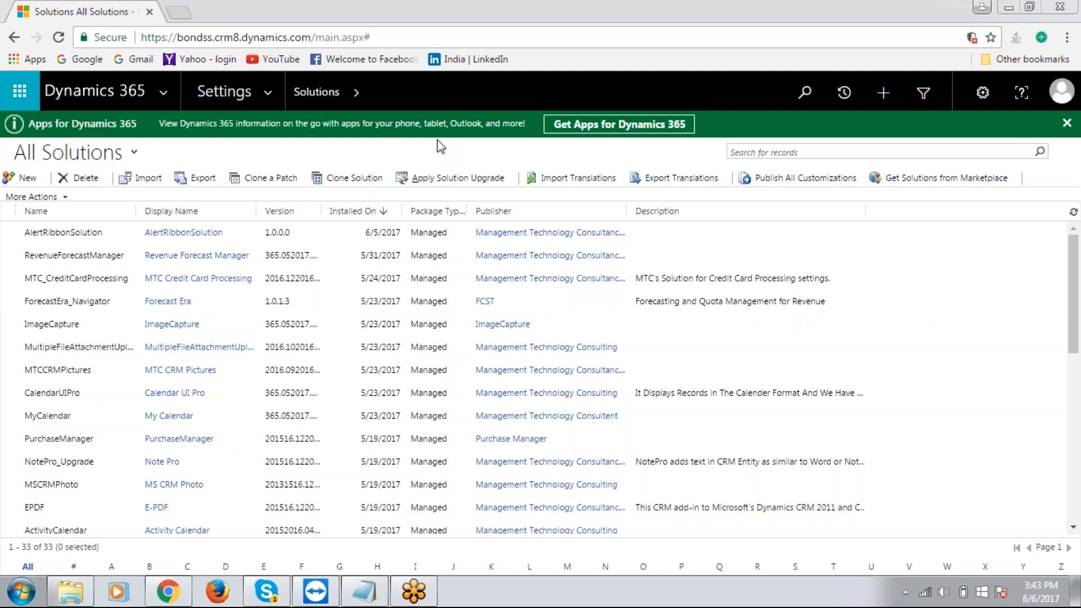
mouse_move(339, 148)
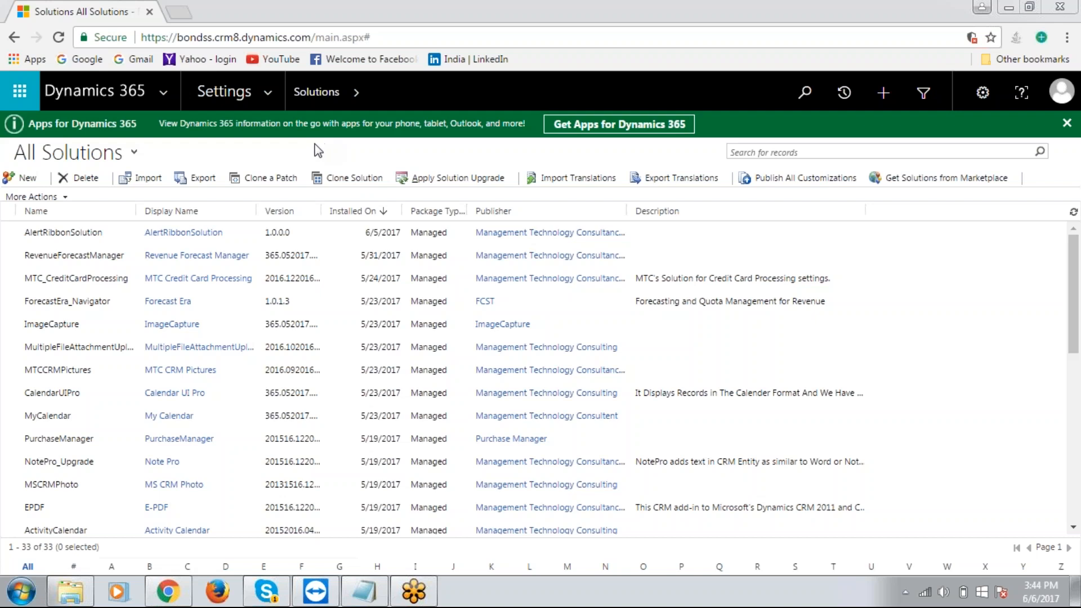
mouse_move(287, 167)
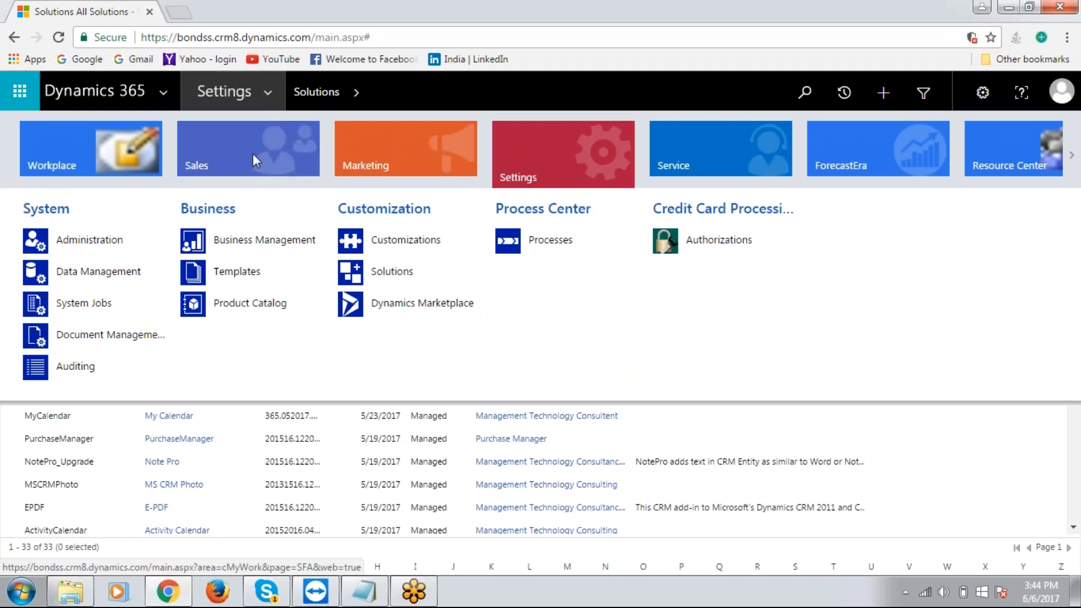
- Go to Opportunities in the Sales area to show the Open Opportunities list
left_click(248, 149)
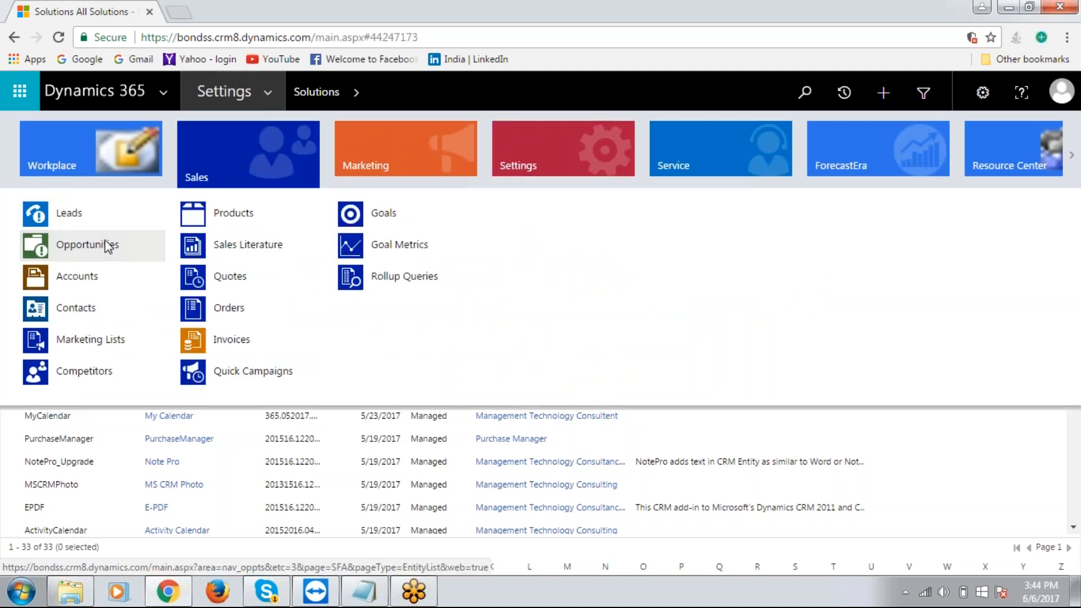
left_click(87, 245)
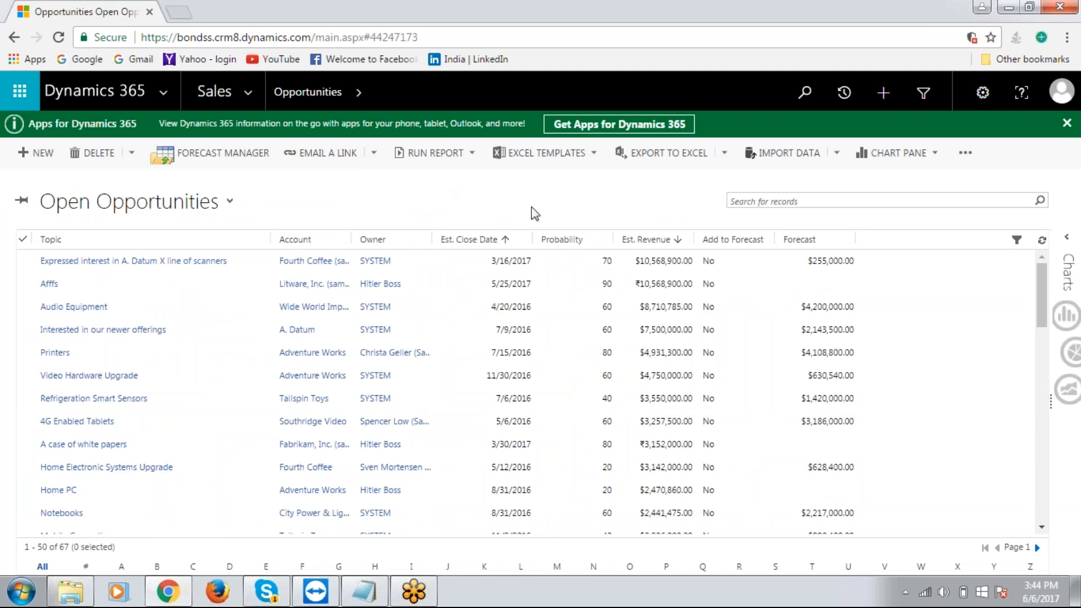
mouse_move(70, 559)
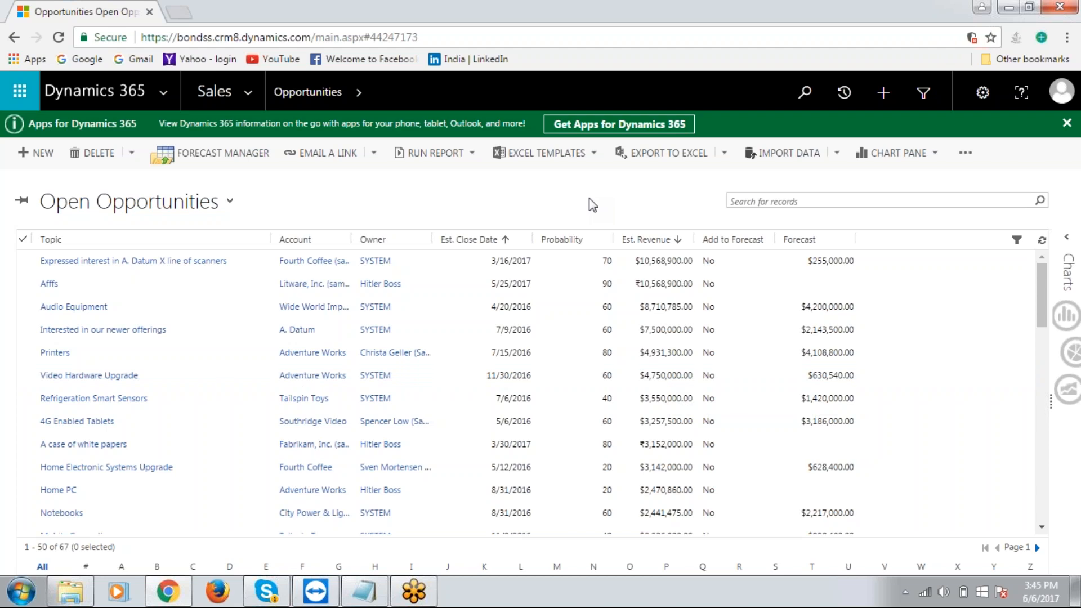
mouse_move(268, 224)
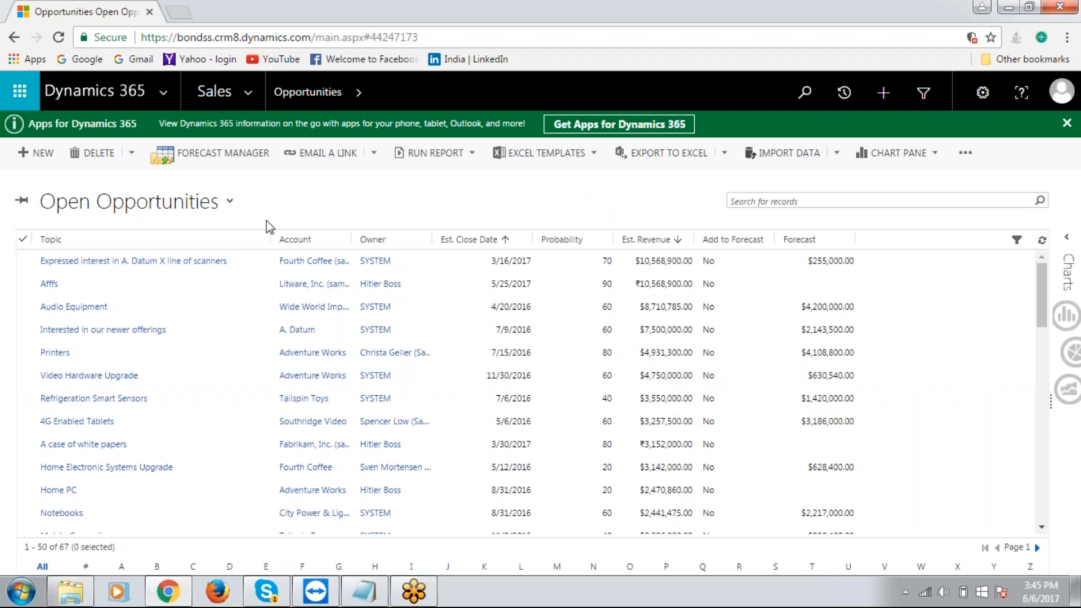
mouse_move(231, 182)
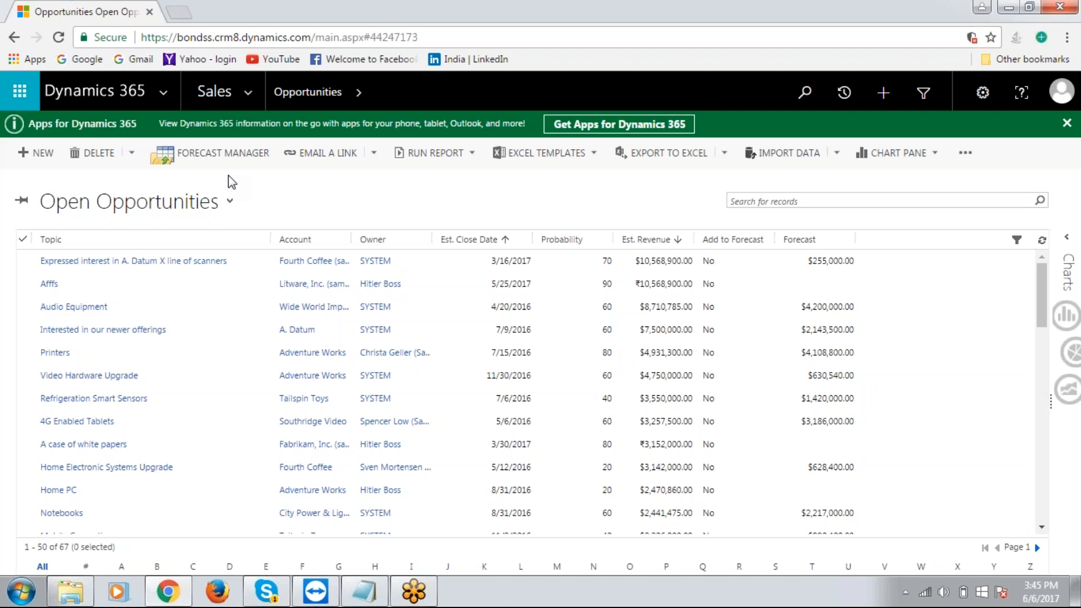
- Turn on Show ForeCastManager from the Forecast Manager dropdown to display the revenue summaries
left_click(226, 153)
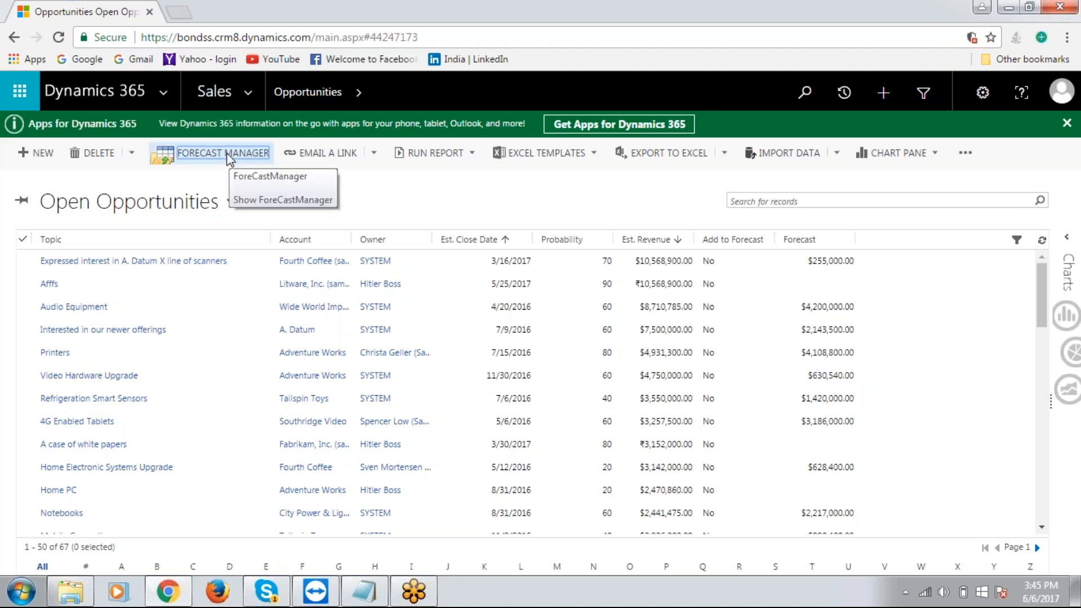
left_click(357, 198)
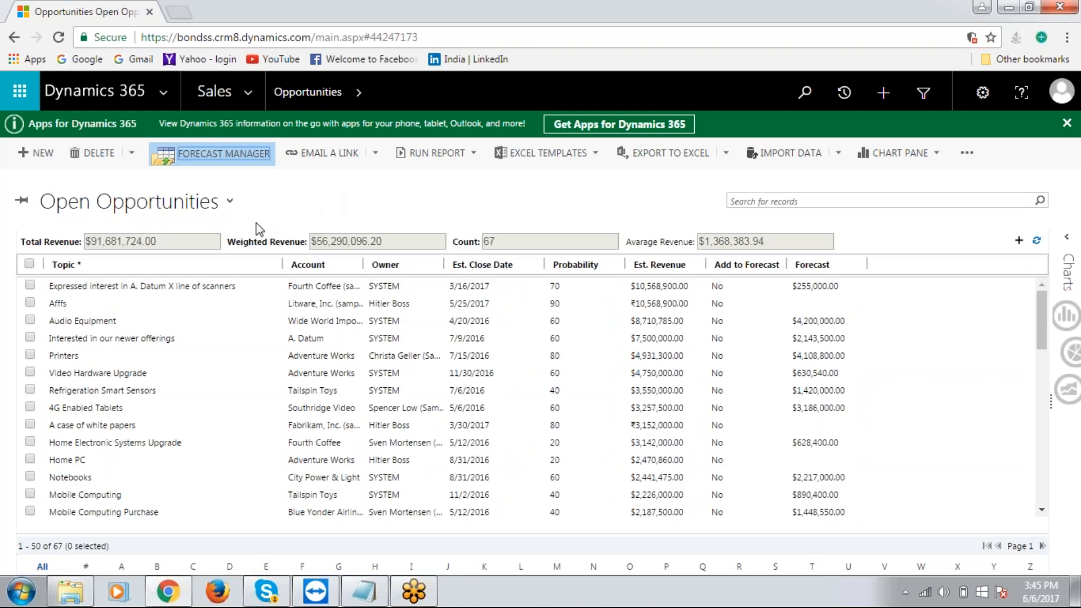
mouse_move(92, 249)
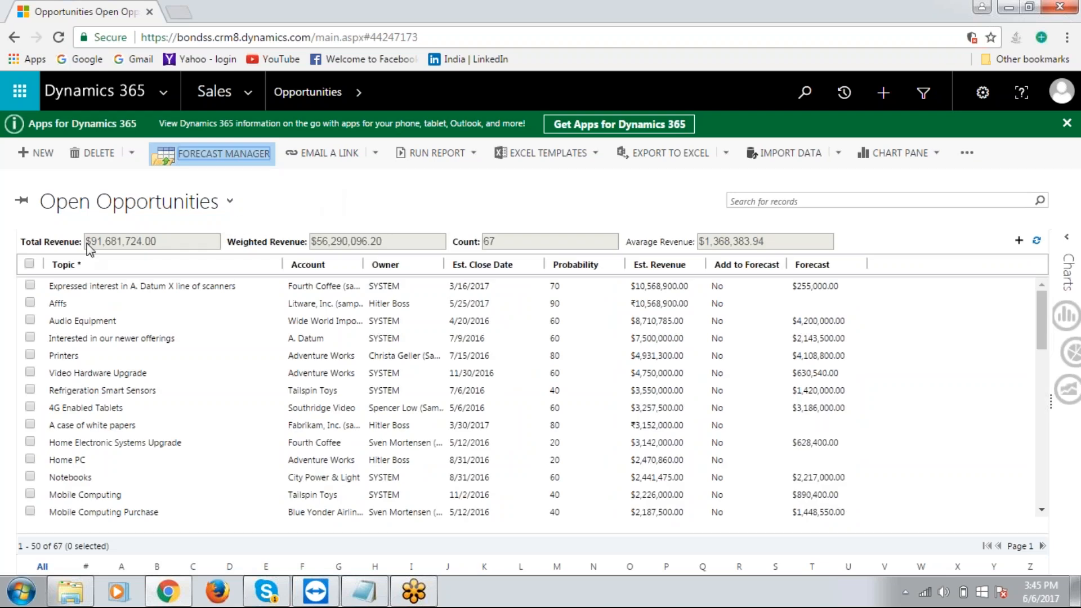
mouse_move(250, 271)
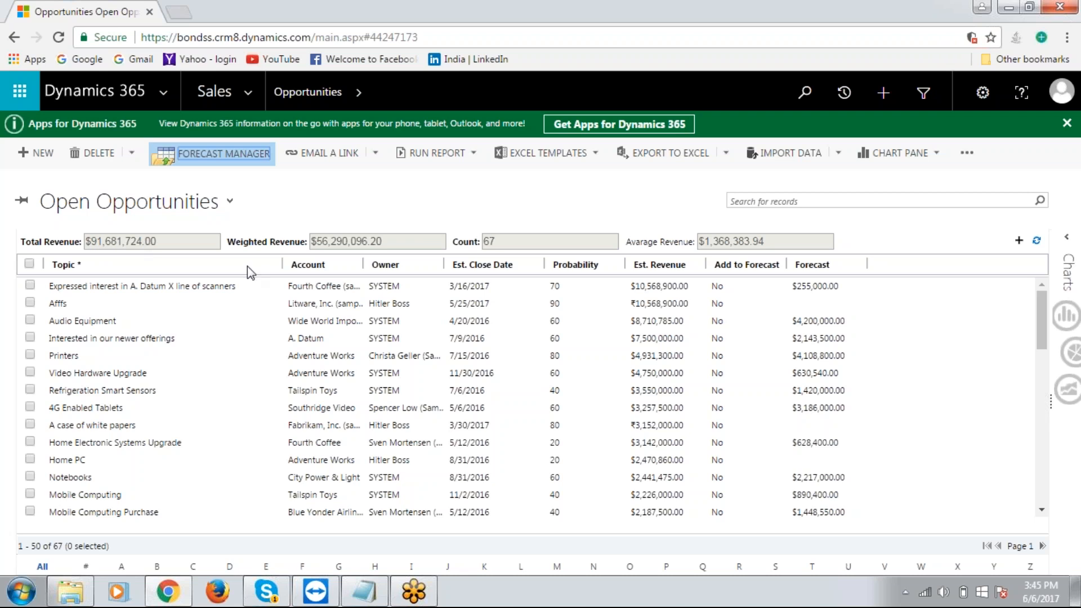
mouse_move(293, 238)
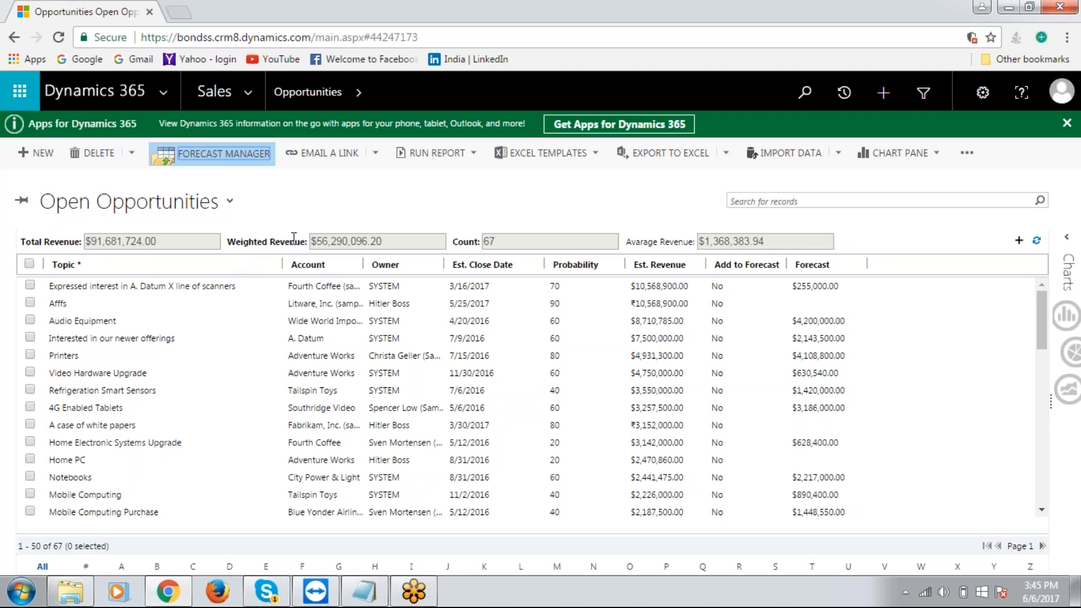
mouse_move(517, 243)
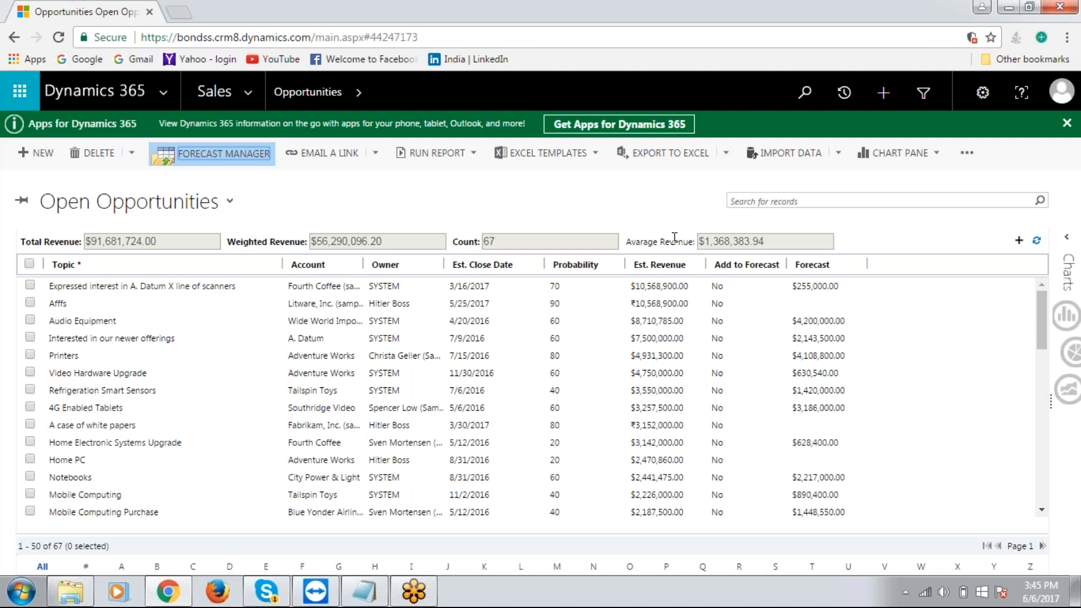
mouse_move(446, 200)
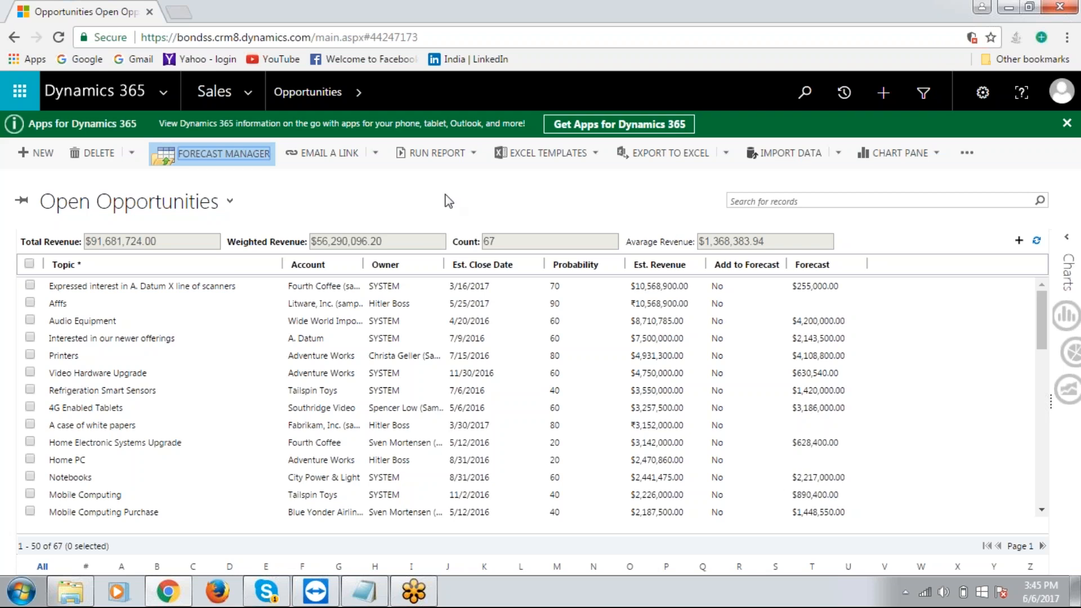
mouse_move(426, 201)
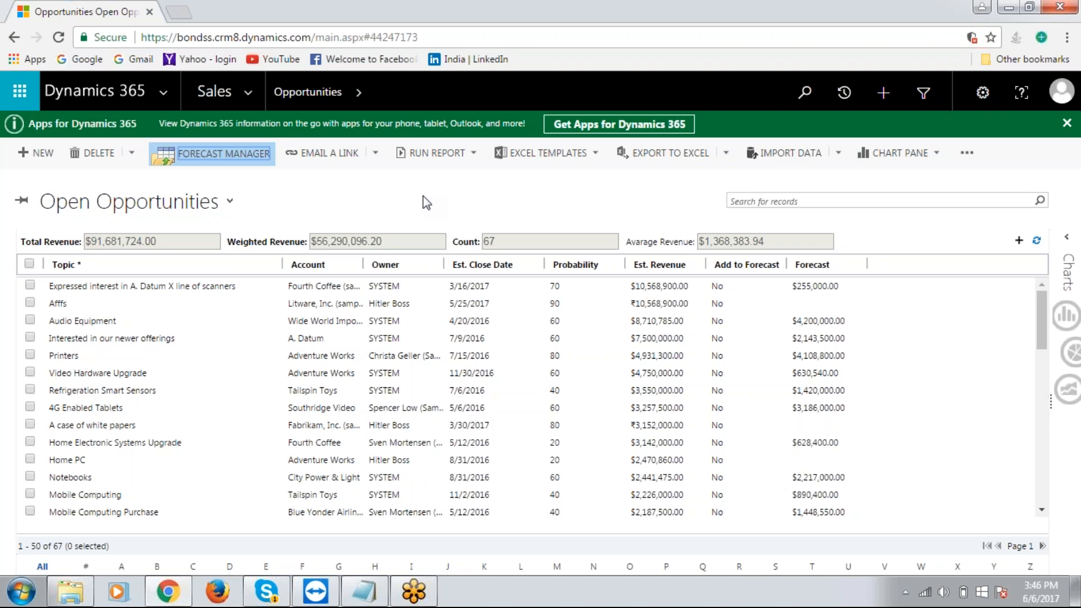
mouse_move(547, 160)
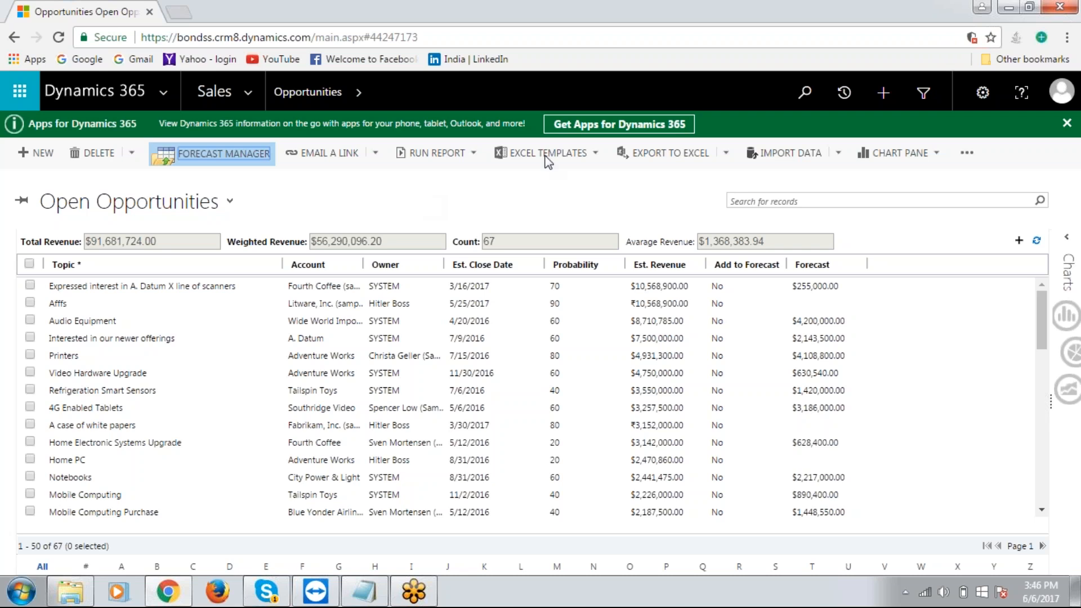
mouse_move(1066, 37)
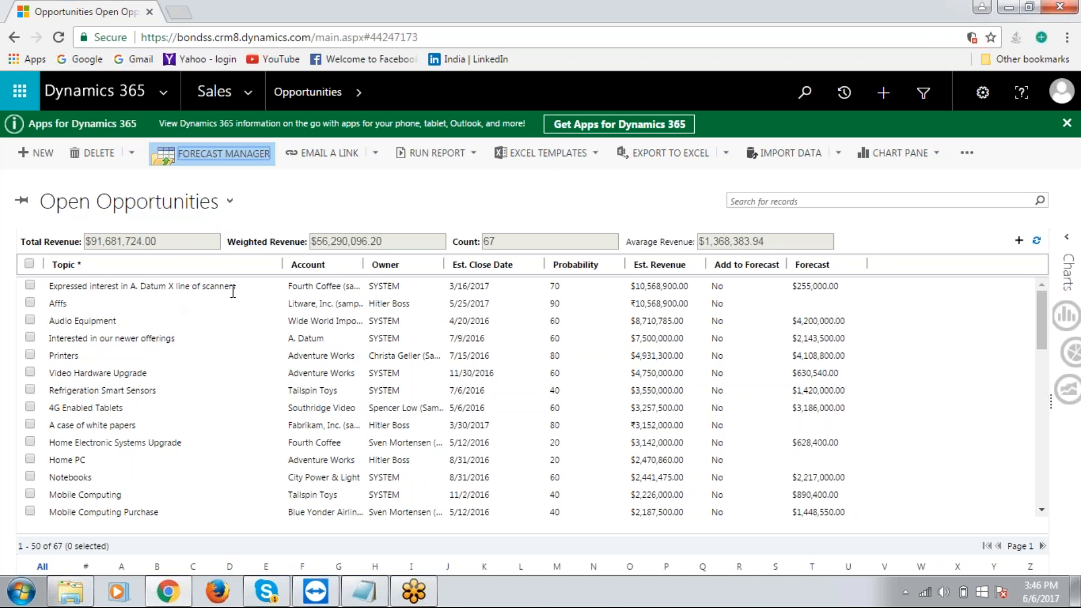
- Edit the first opportunity's topic inline, replacing "scanners" with "printers"
left_click(30, 286)
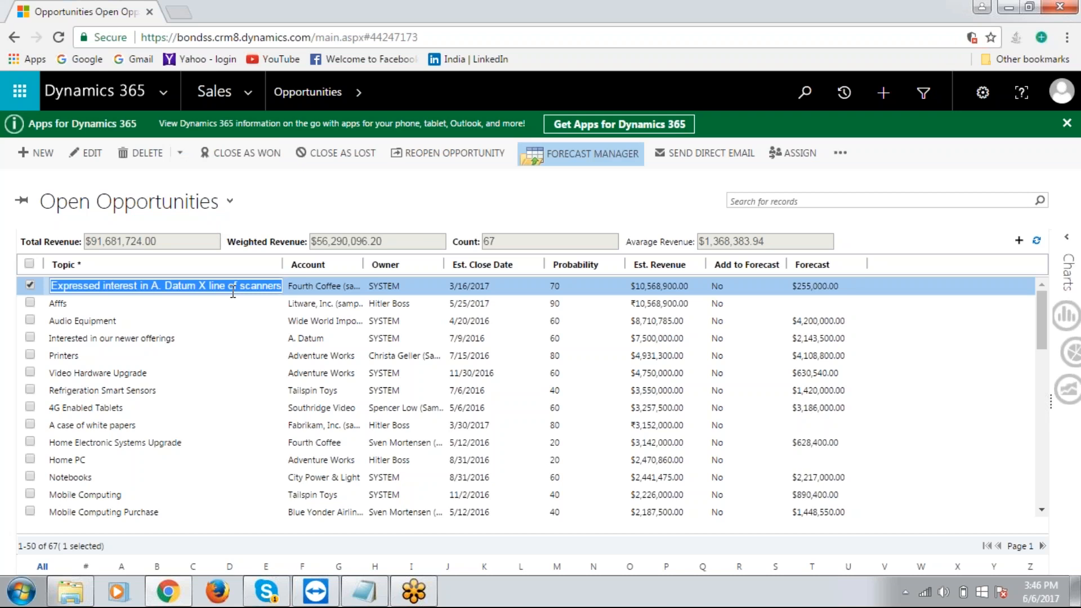
double_click(259, 286)
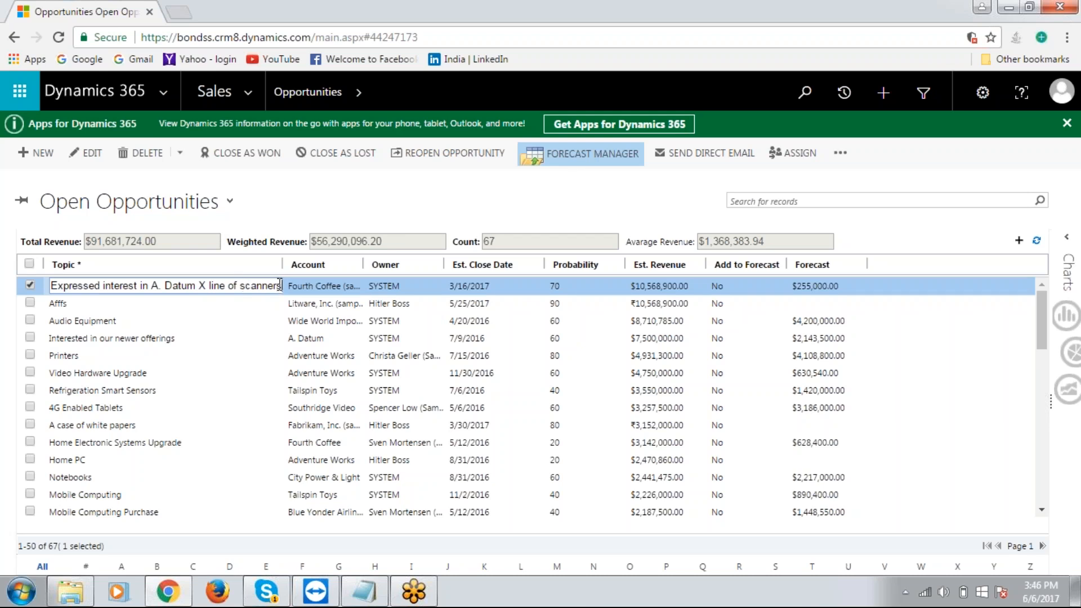
key("Backspace")
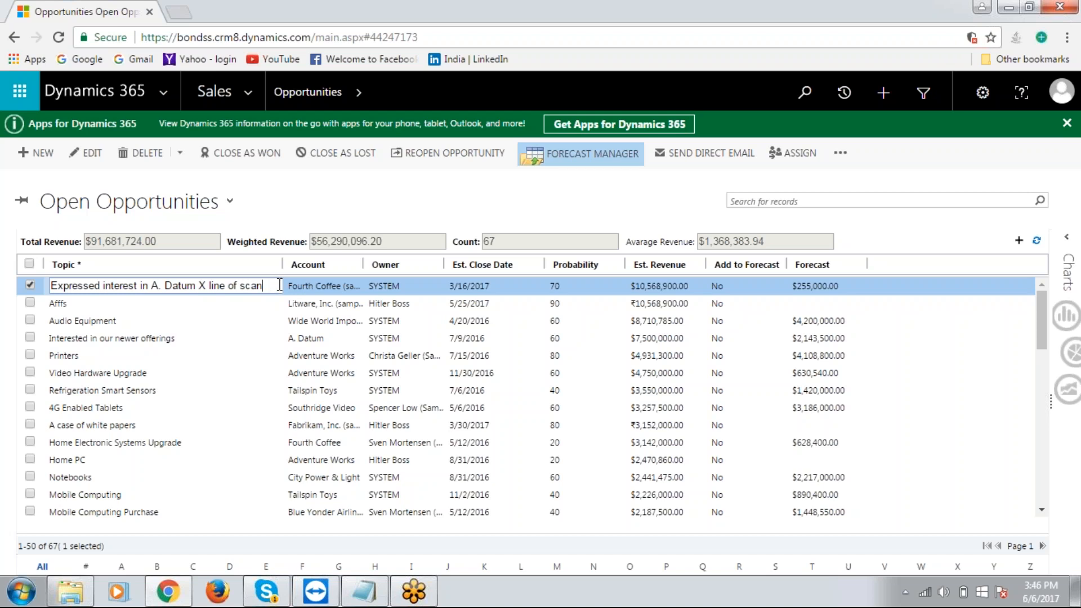
key("Backspace")
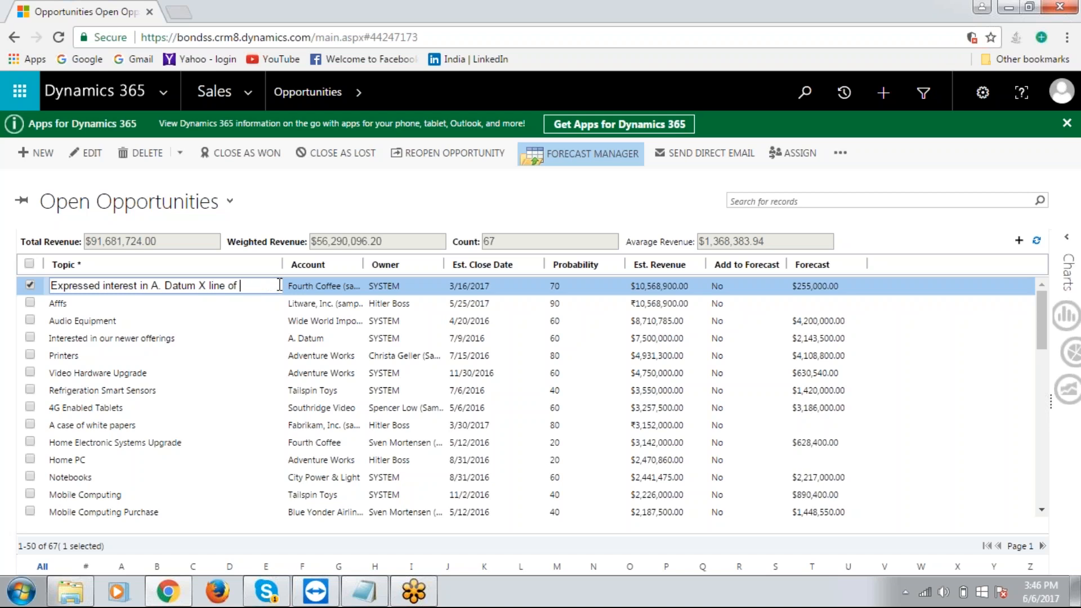
type("pri")
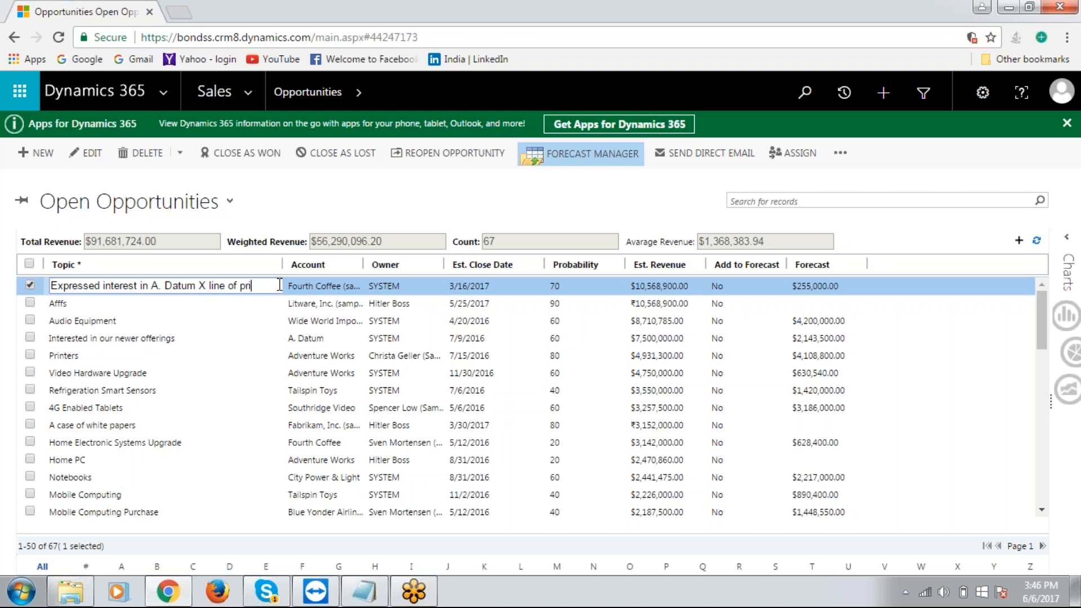
type("nters")
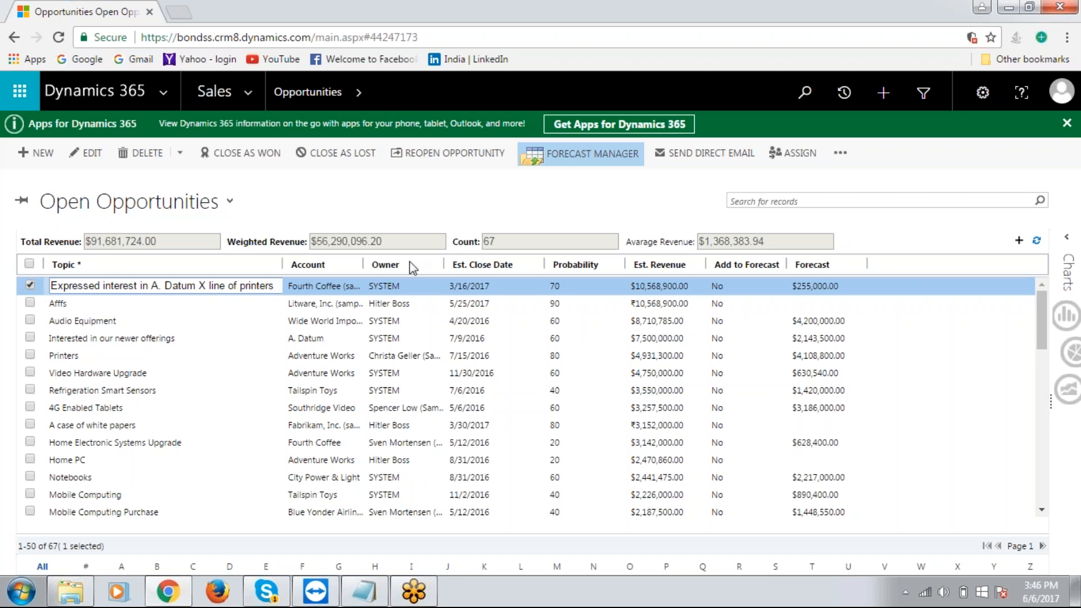
mouse_move(505, 291)
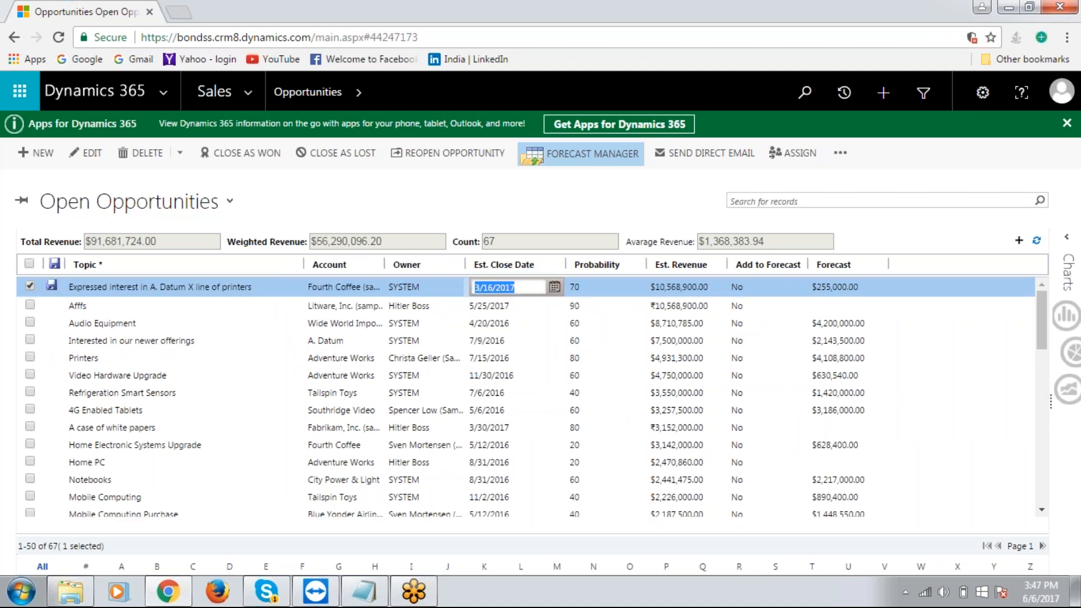
left_click(555, 288)
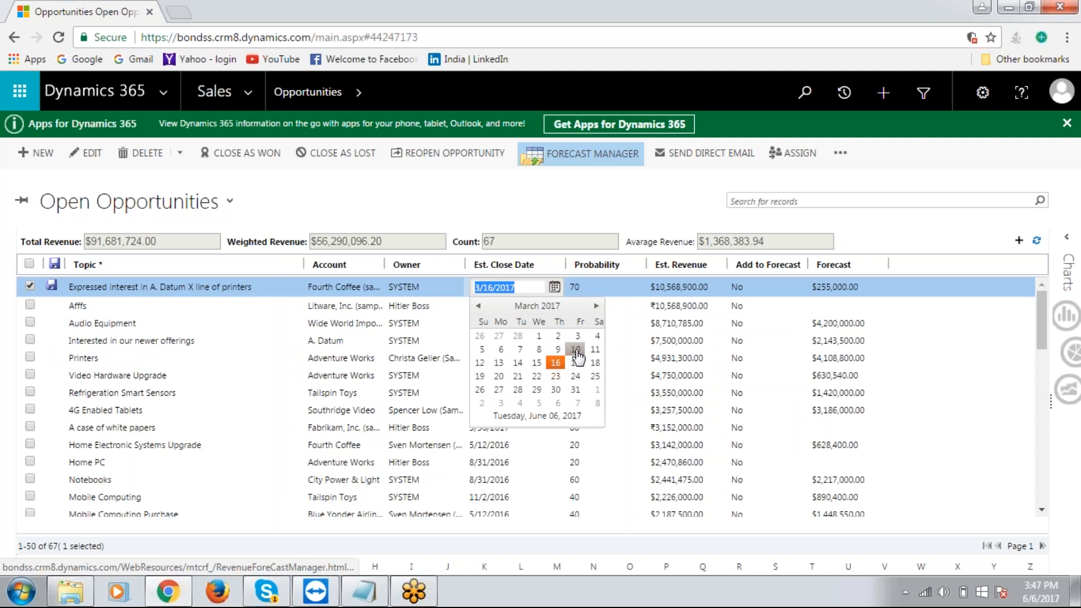
left_click(576, 349)
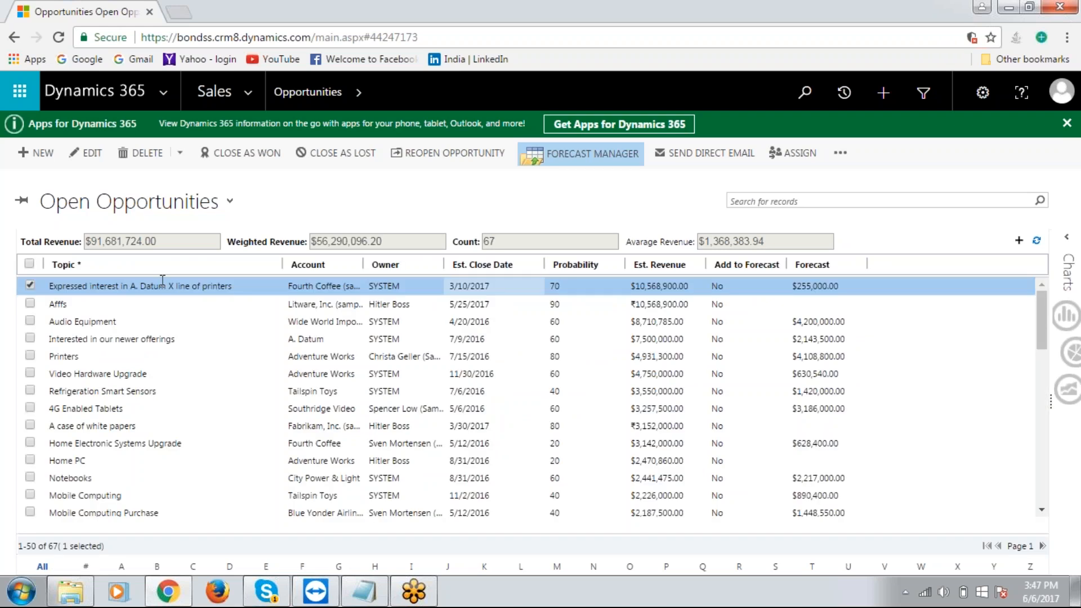
mouse_move(253, 293)
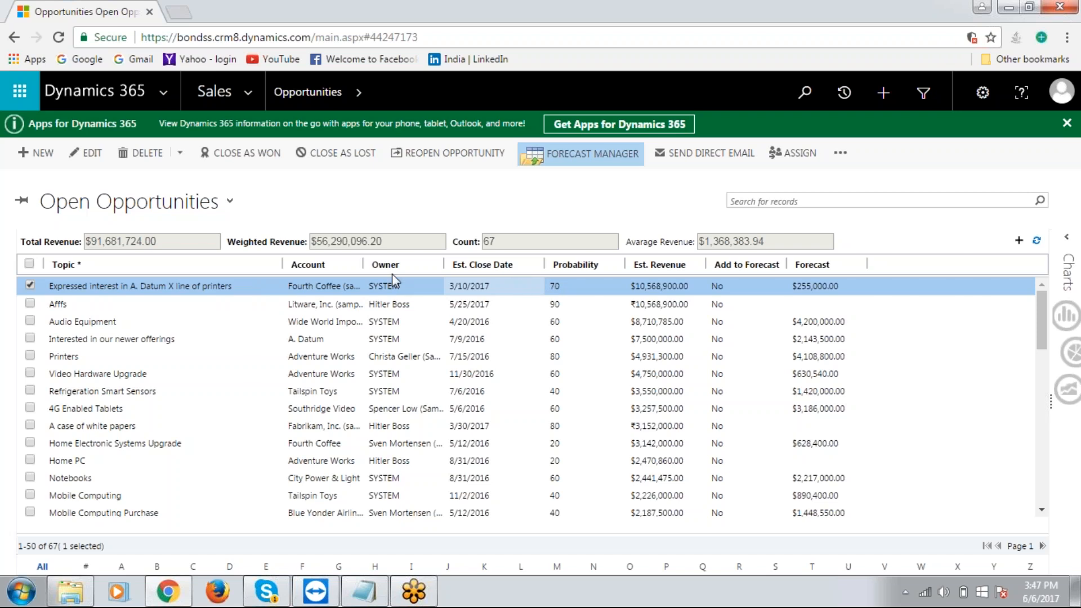
mouse_move(473, 218)
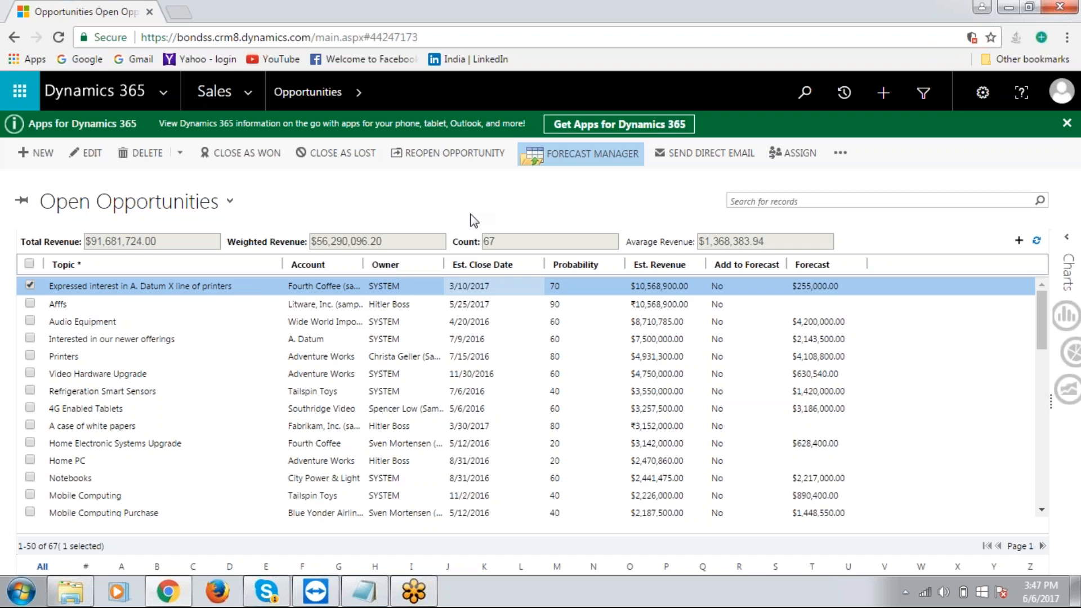
mouse_move(639, 218)
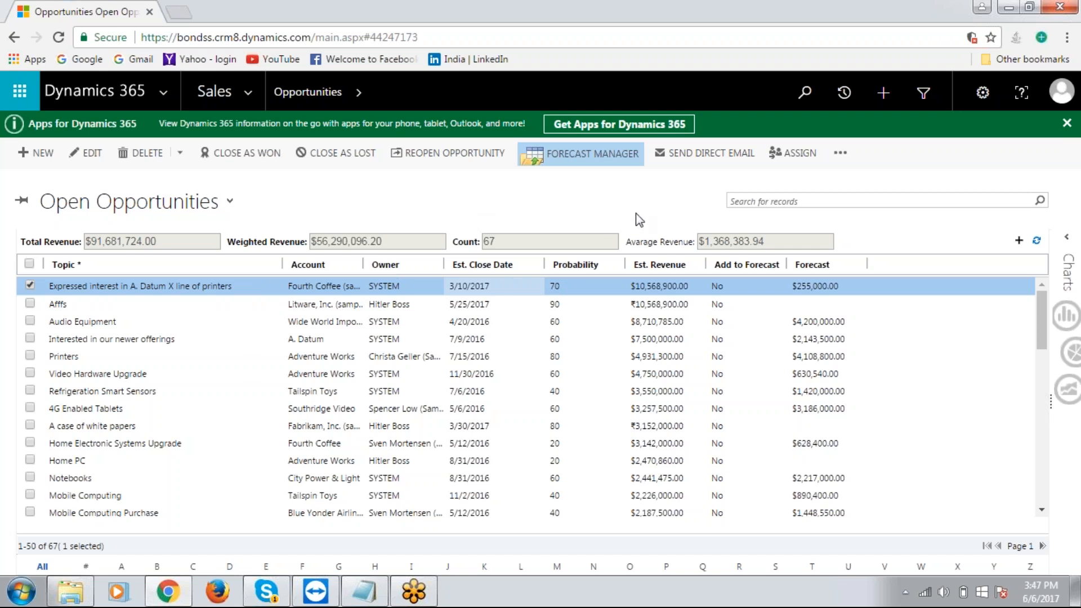
mouse_move(885, 252)
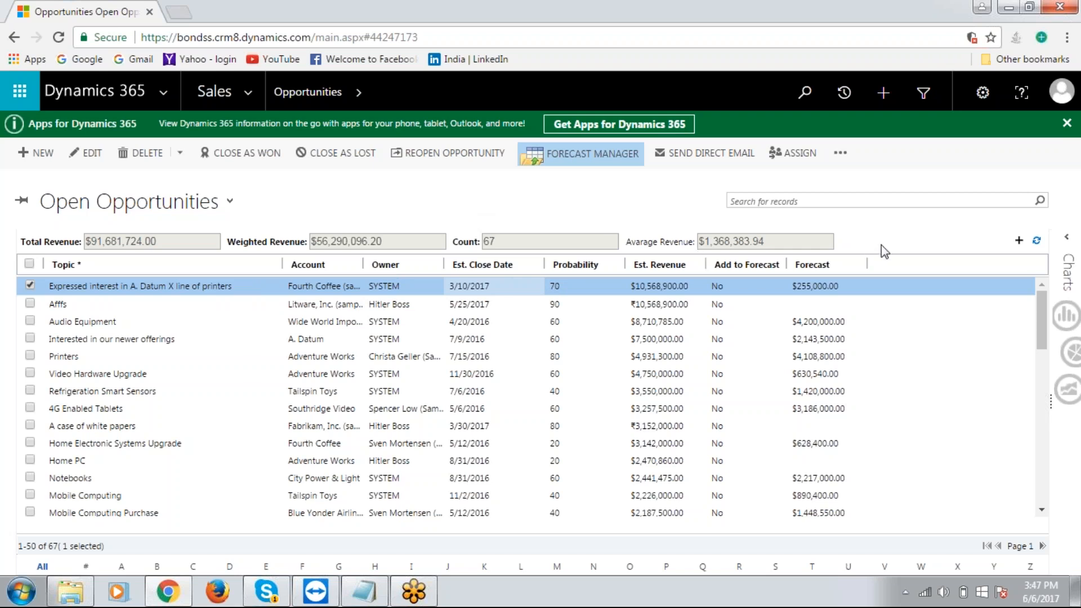
mouse_move(1009, 252)
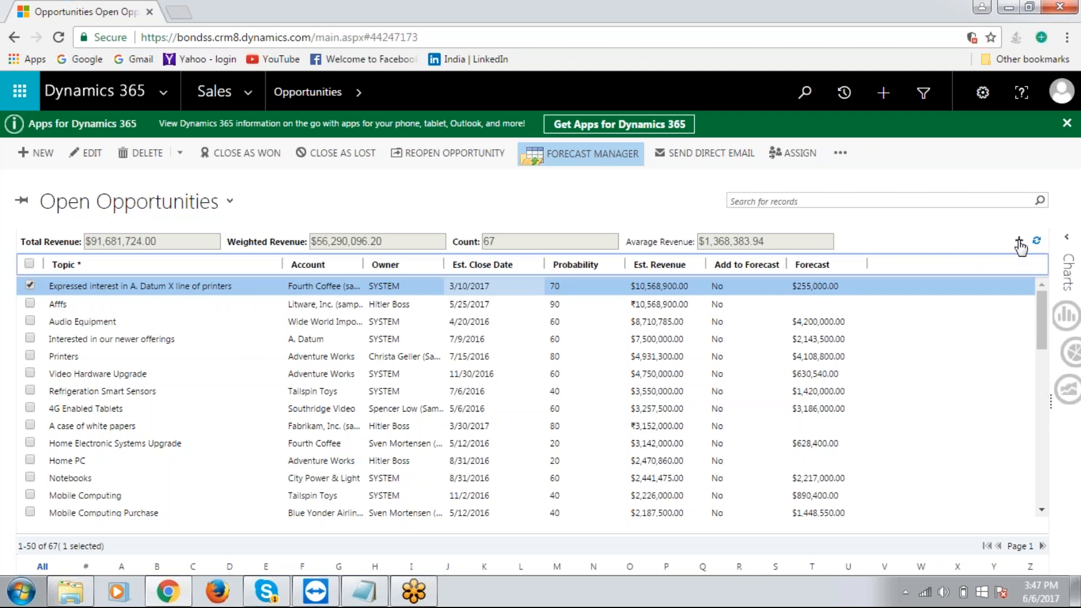
- Add a blank opportunity row with topic "Expressed interest in grid products"
left_click(1019, 240)
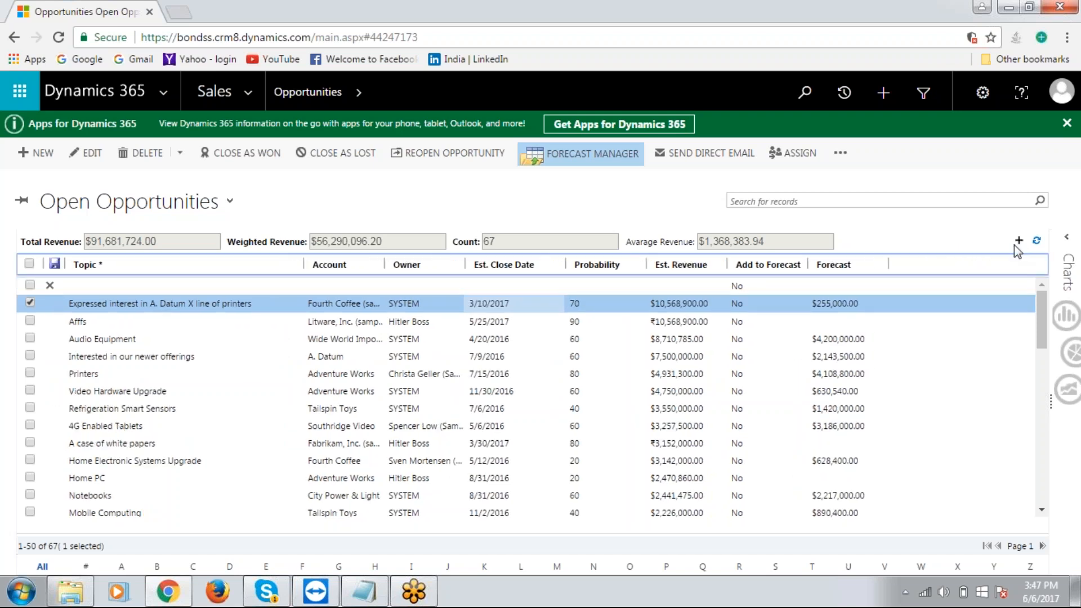
mouse_move(155, 287)
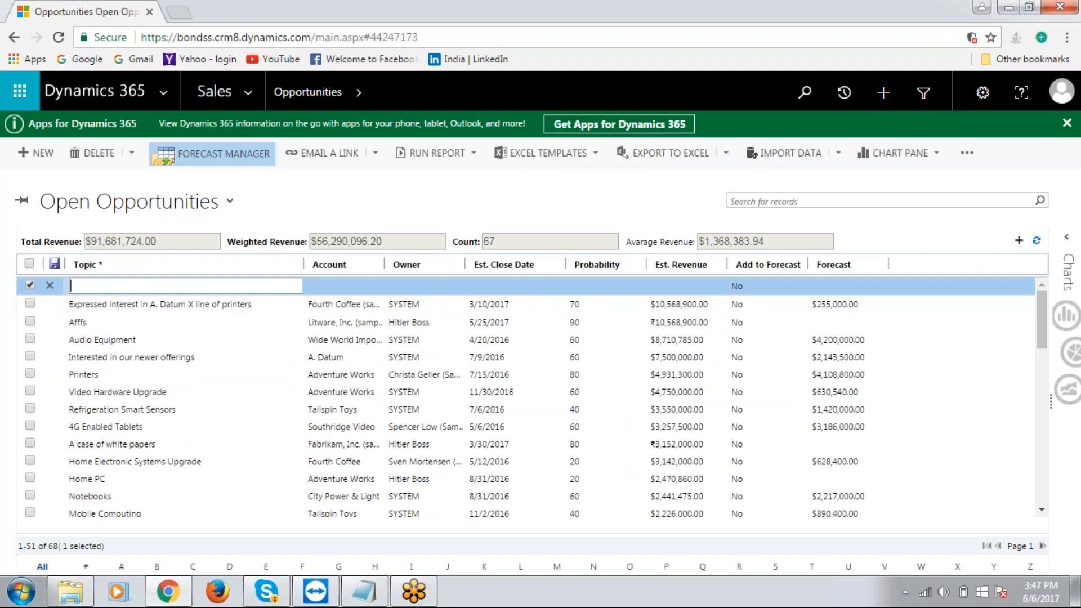
type("Expressed interest in")
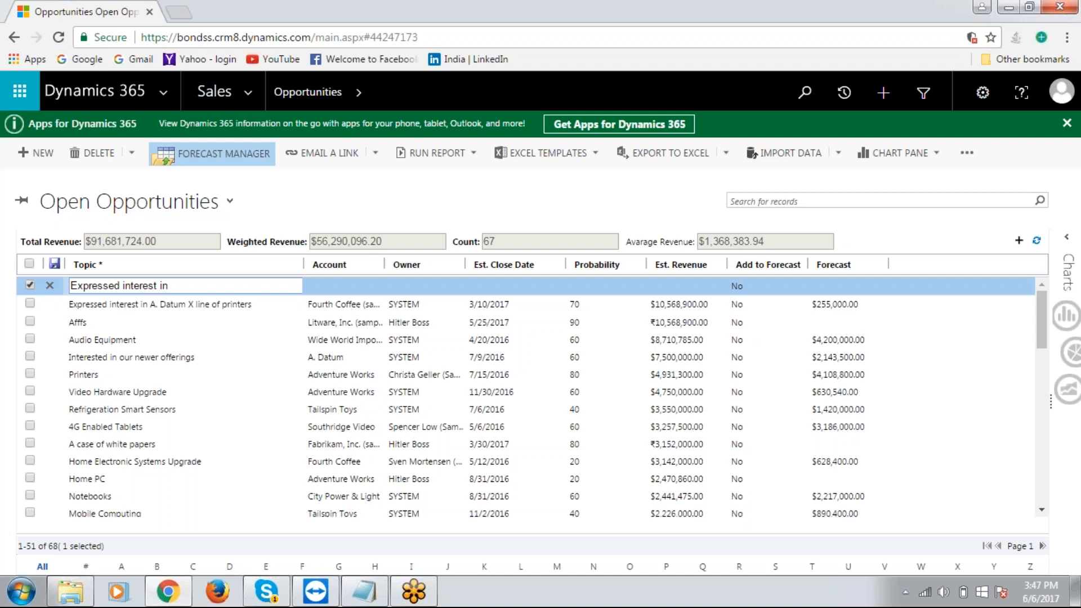
type("grid prod")
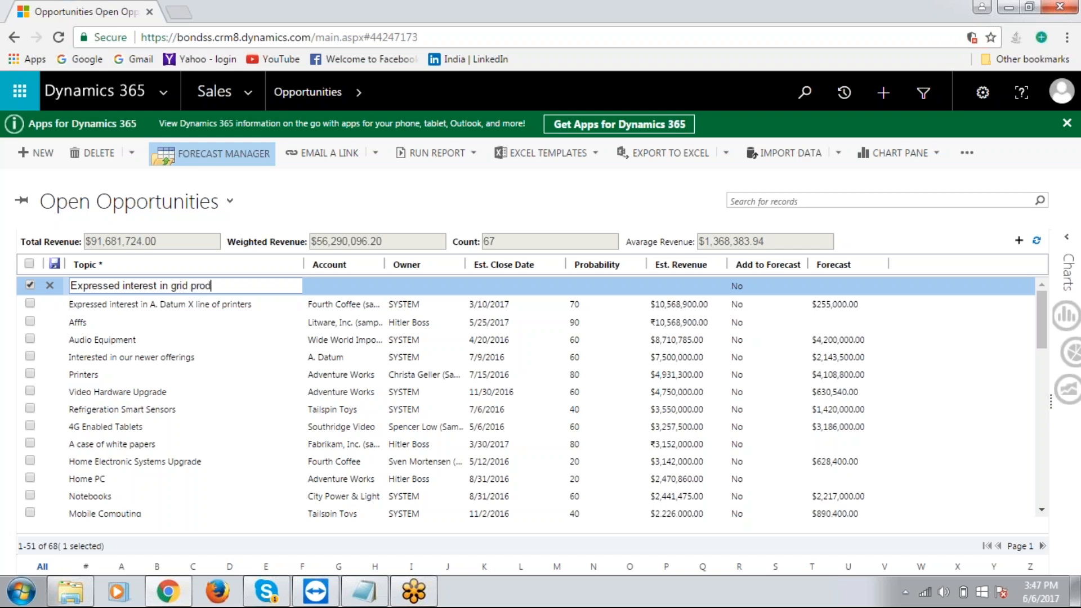
type("ucts")
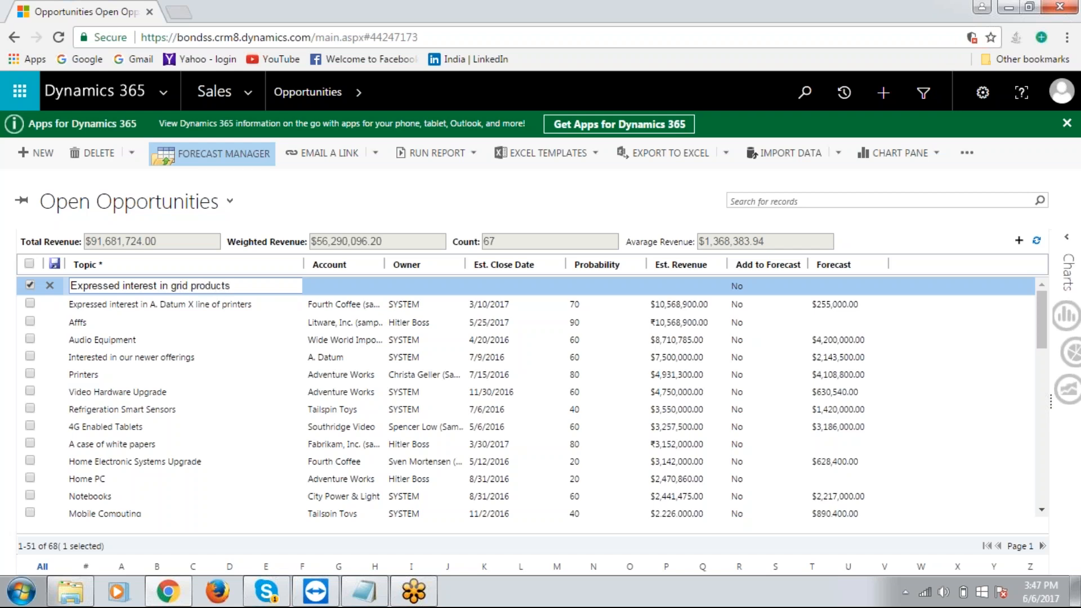
left_click(338, 287)
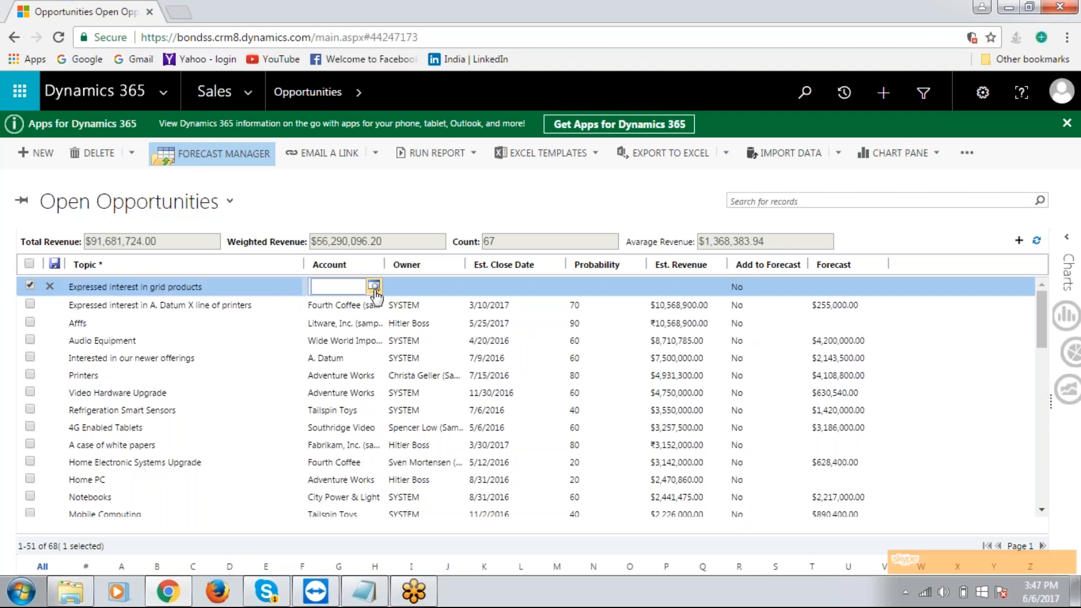
- Set the new row's account to Fourth Coffee (sample) via the lookup
left_click(369, 287)
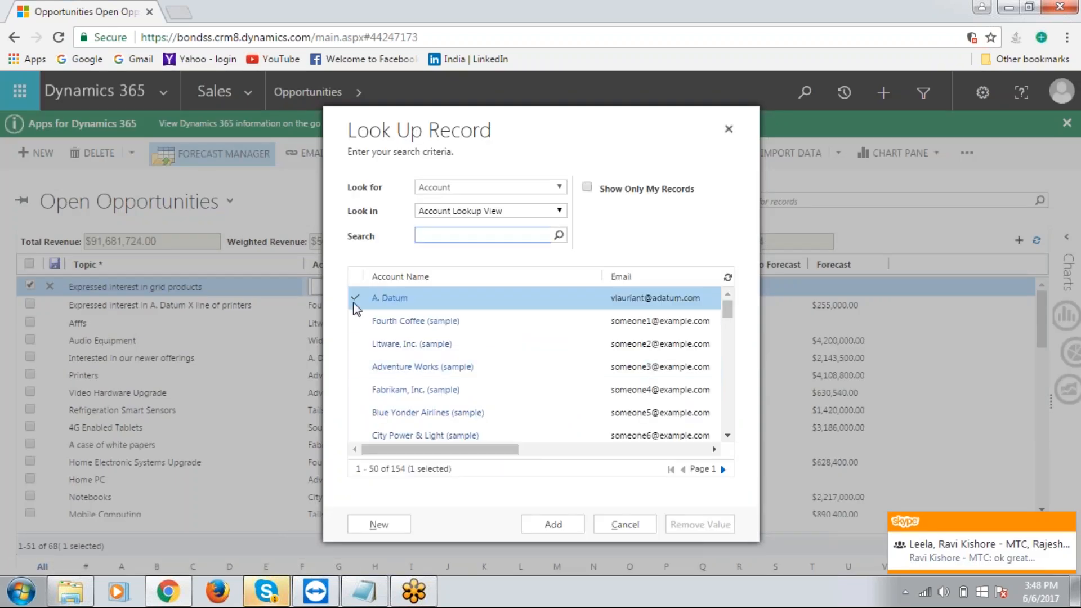
left_click(414, 321)
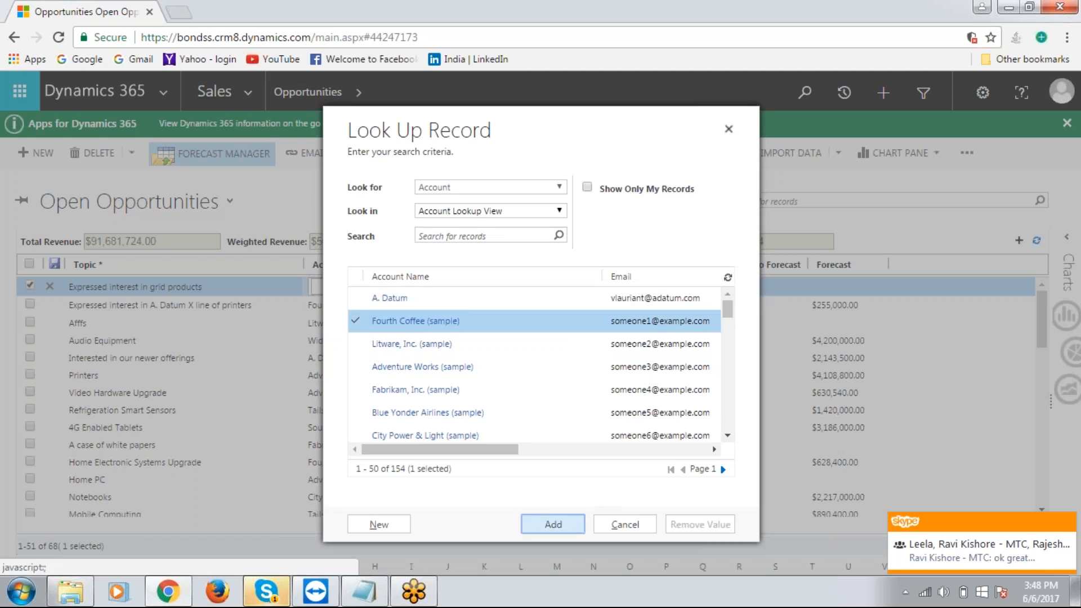
left_click(553, 524)
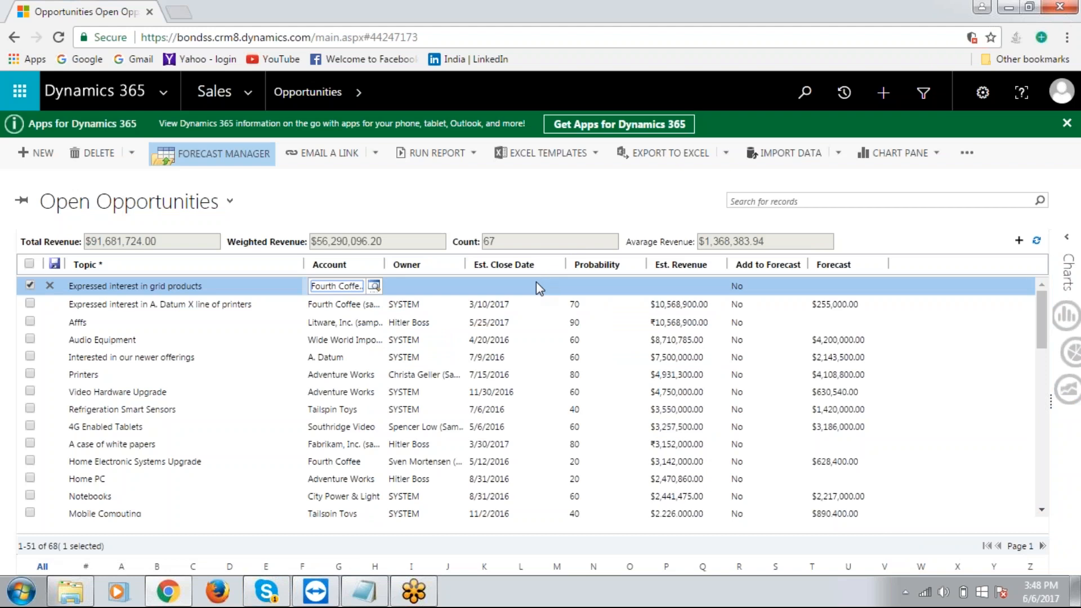
- Set the new row's close date to March 23, 2017 and probability to 85
left_click(505, 287)
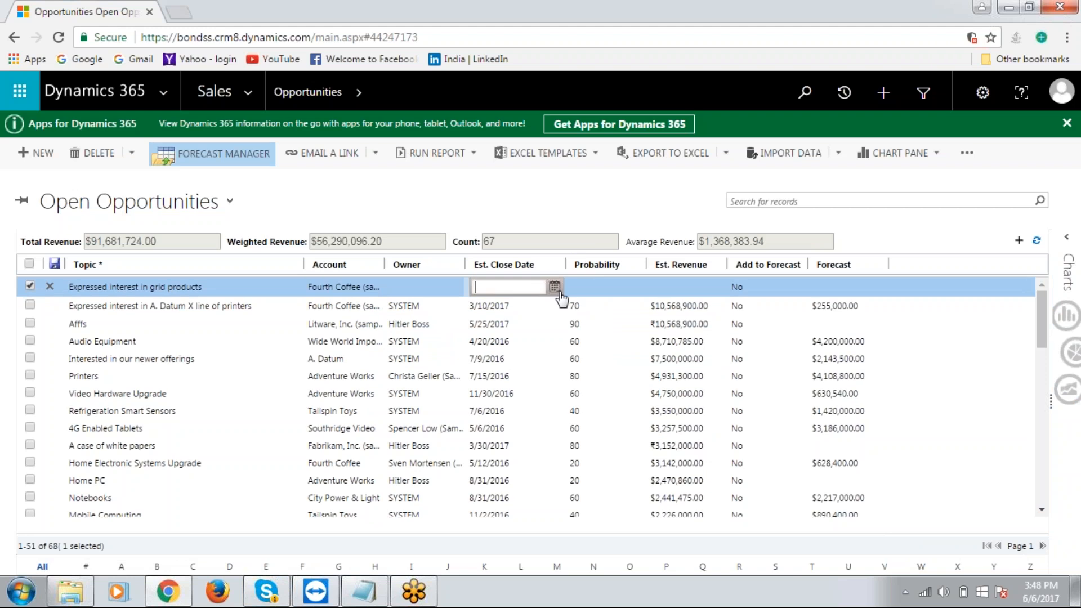
left_click(554, 287)
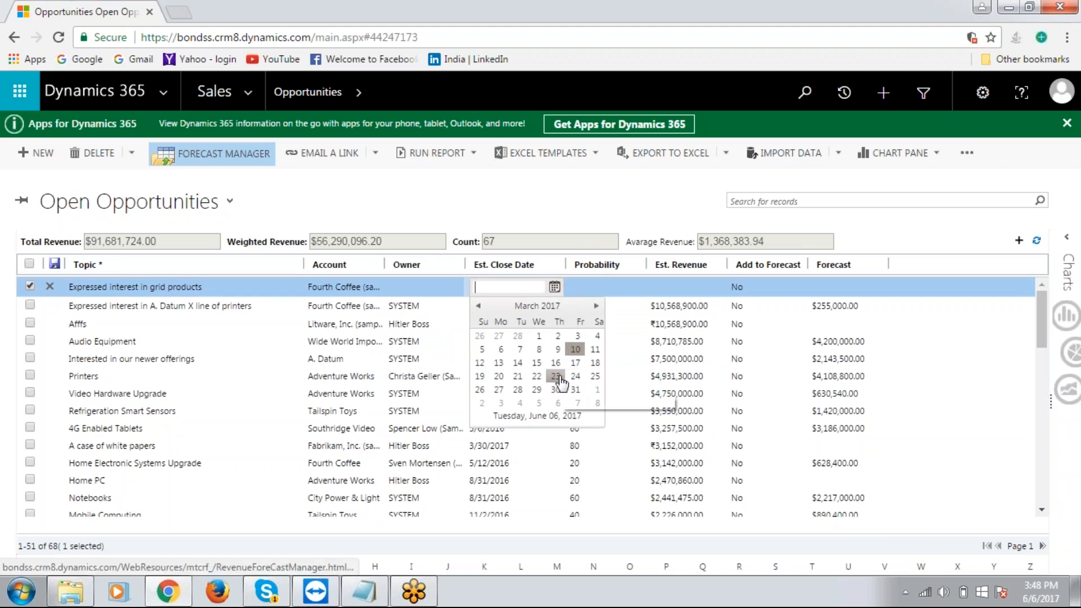
left_click(557, 376)
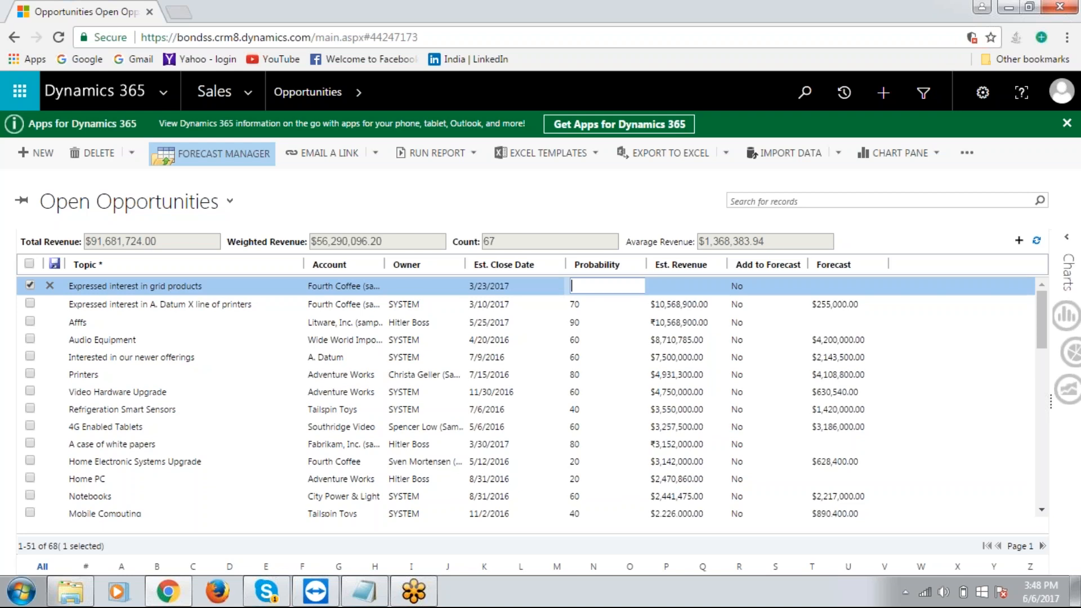
type("85")
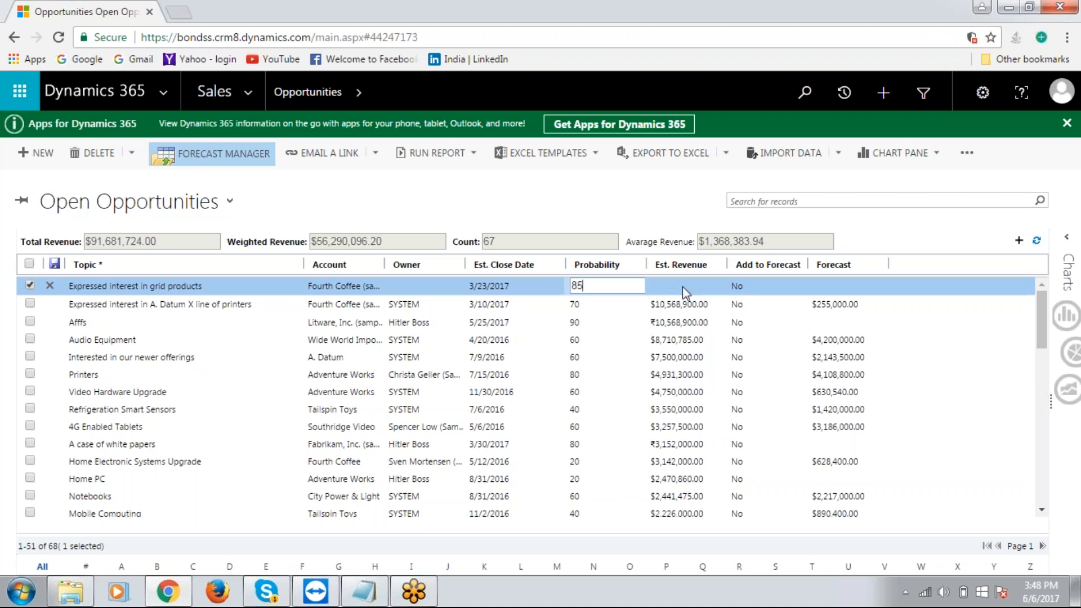
- Enter $8000 as the new row's estimated revenue
left_click(688, 286)
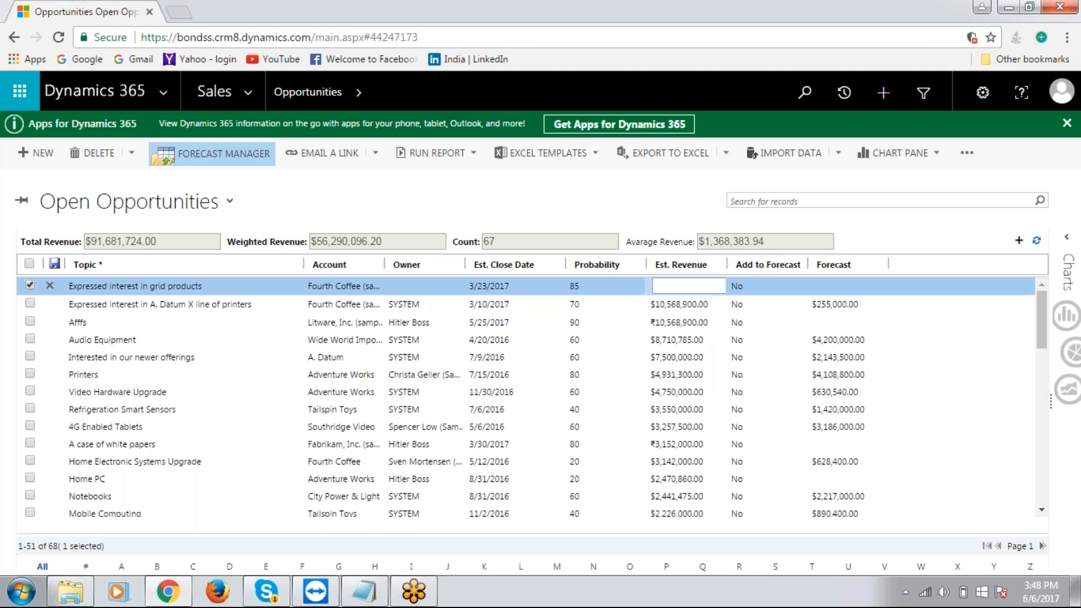
type("$")
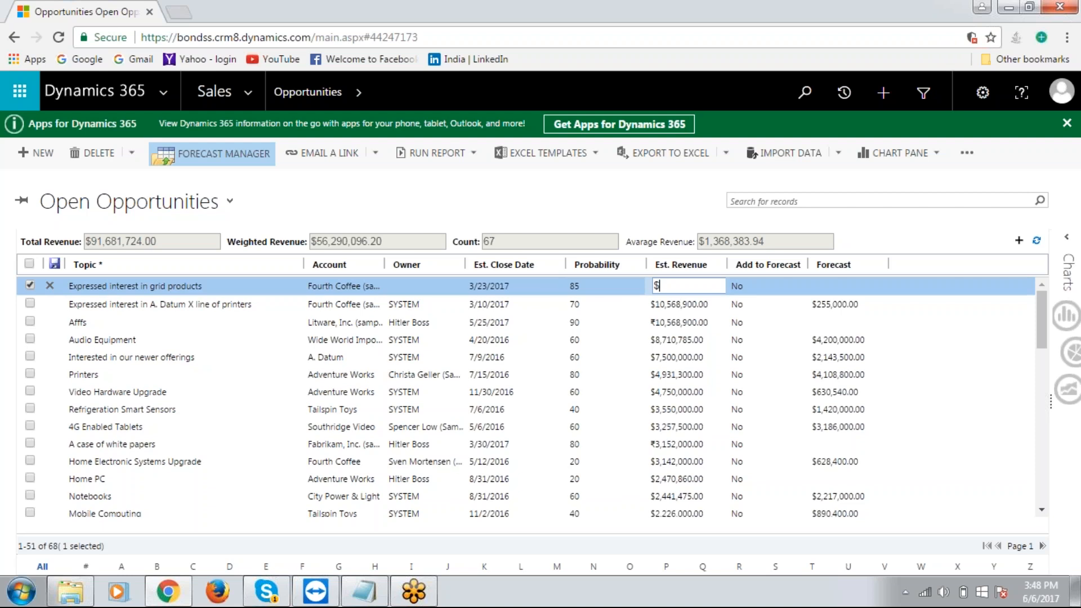
type("8")
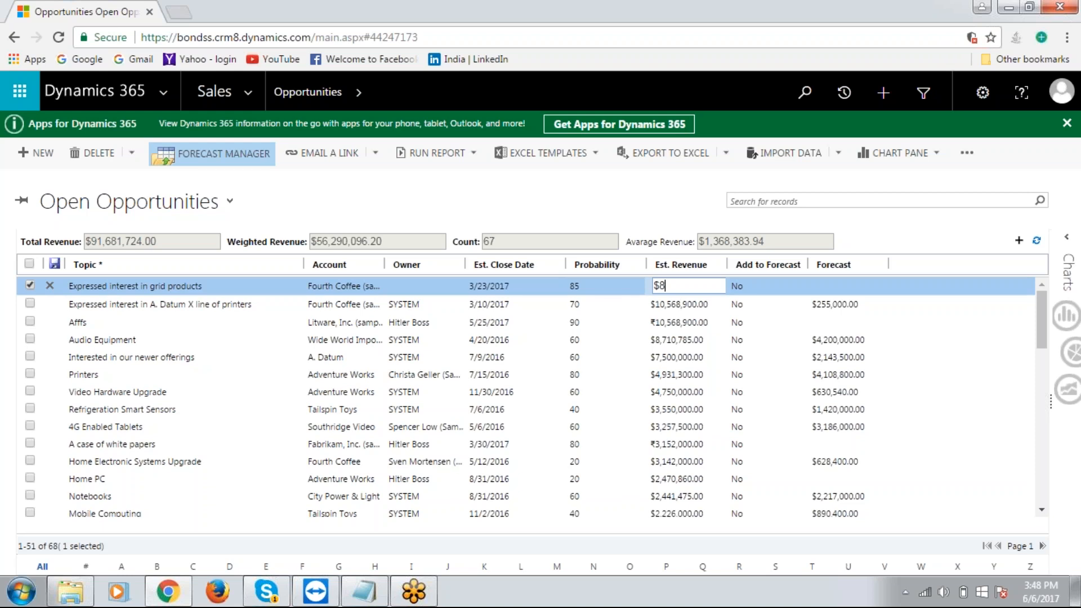
type("000")
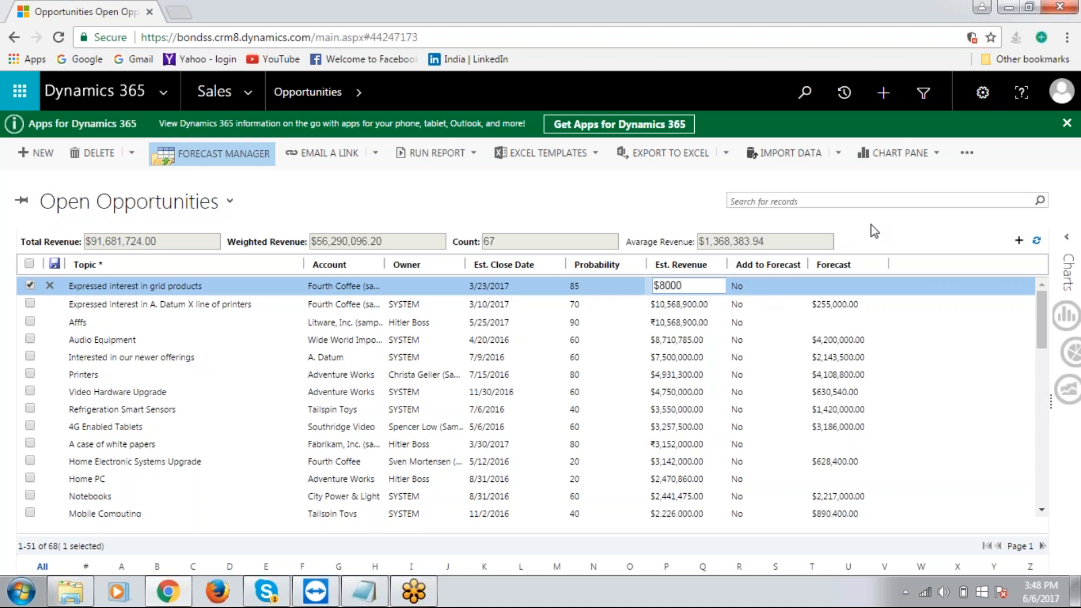
mouse_move(54, 266)
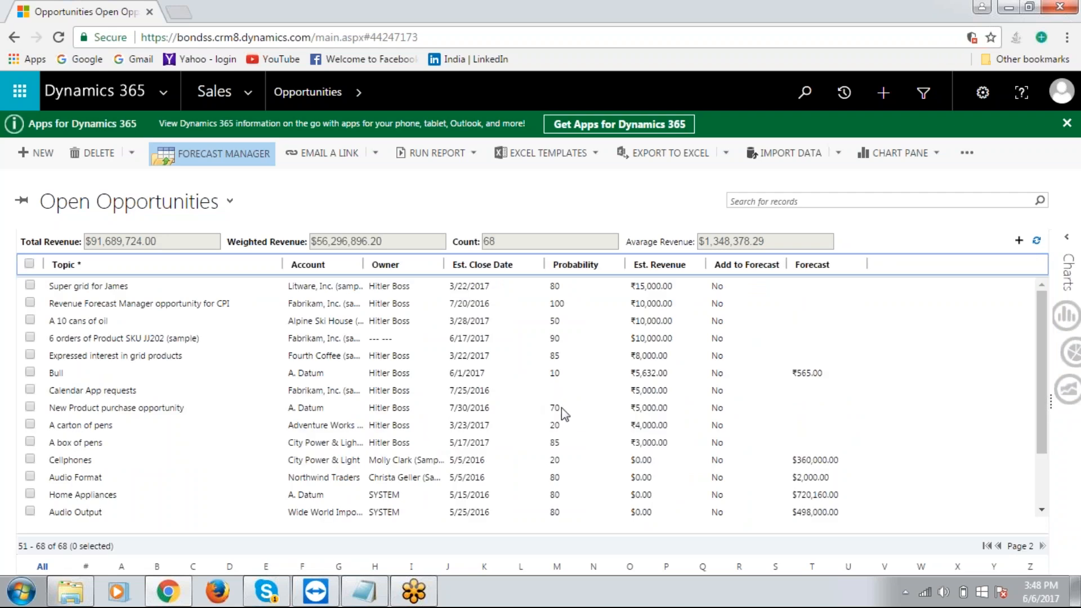
mouse_move(1032, 471)
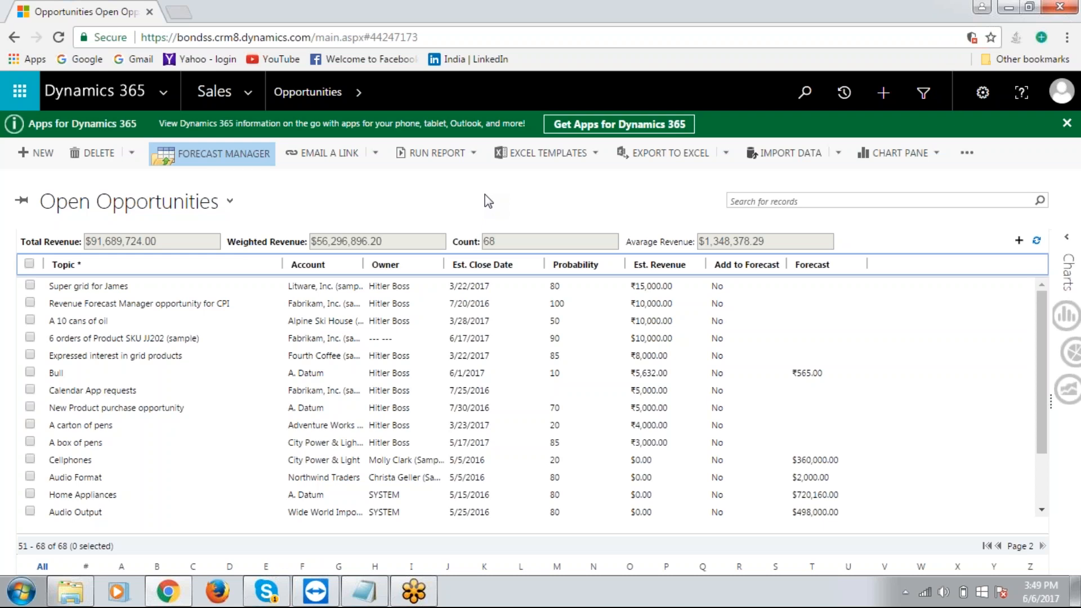
mouse_move(639, 194)
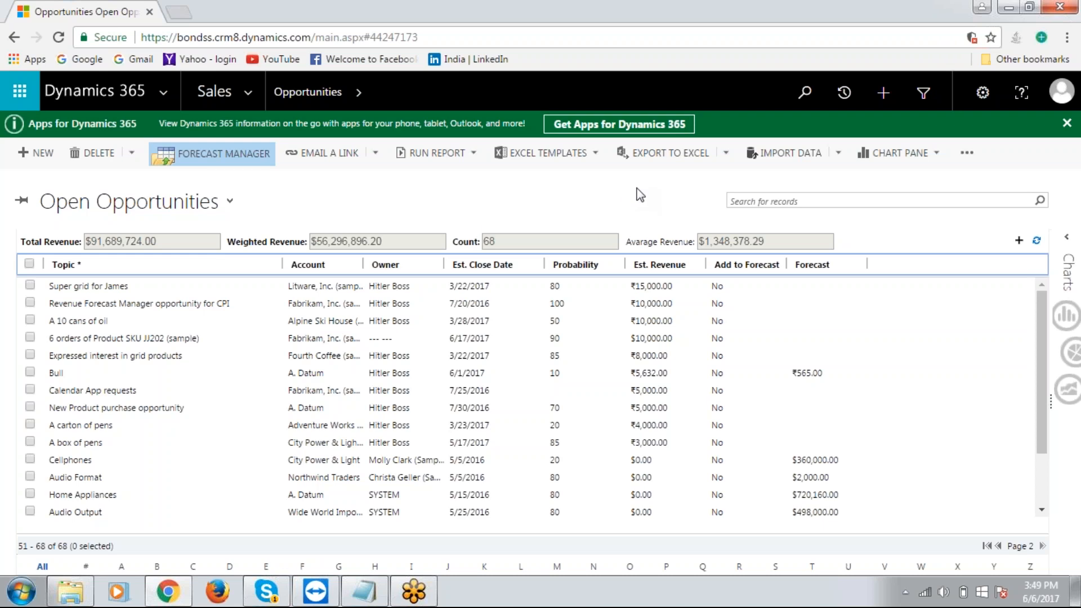
mouse_move(667, 191)
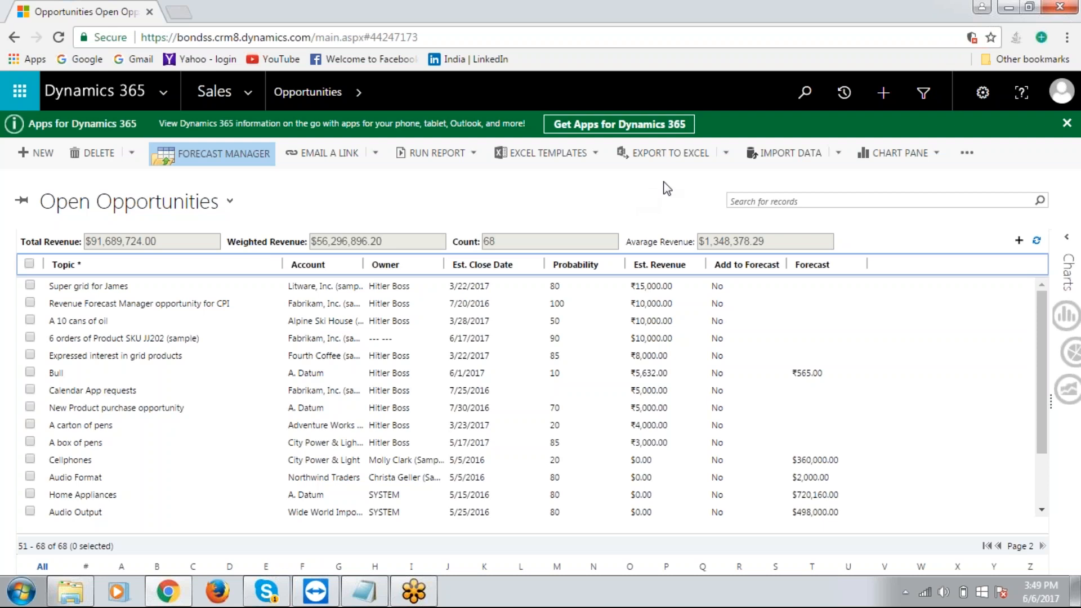
mouse_move(655, 22)
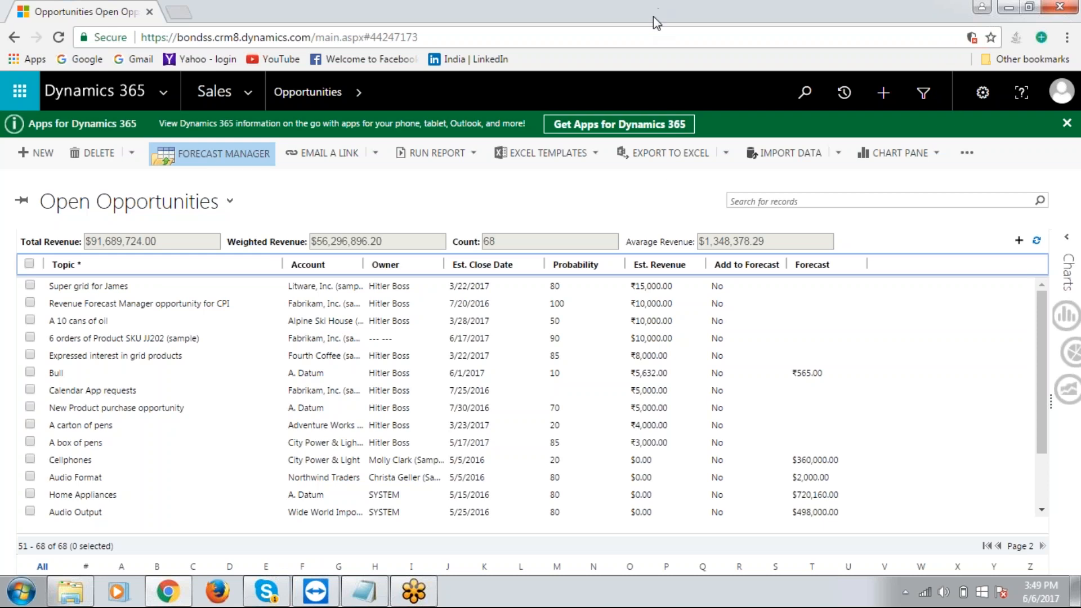